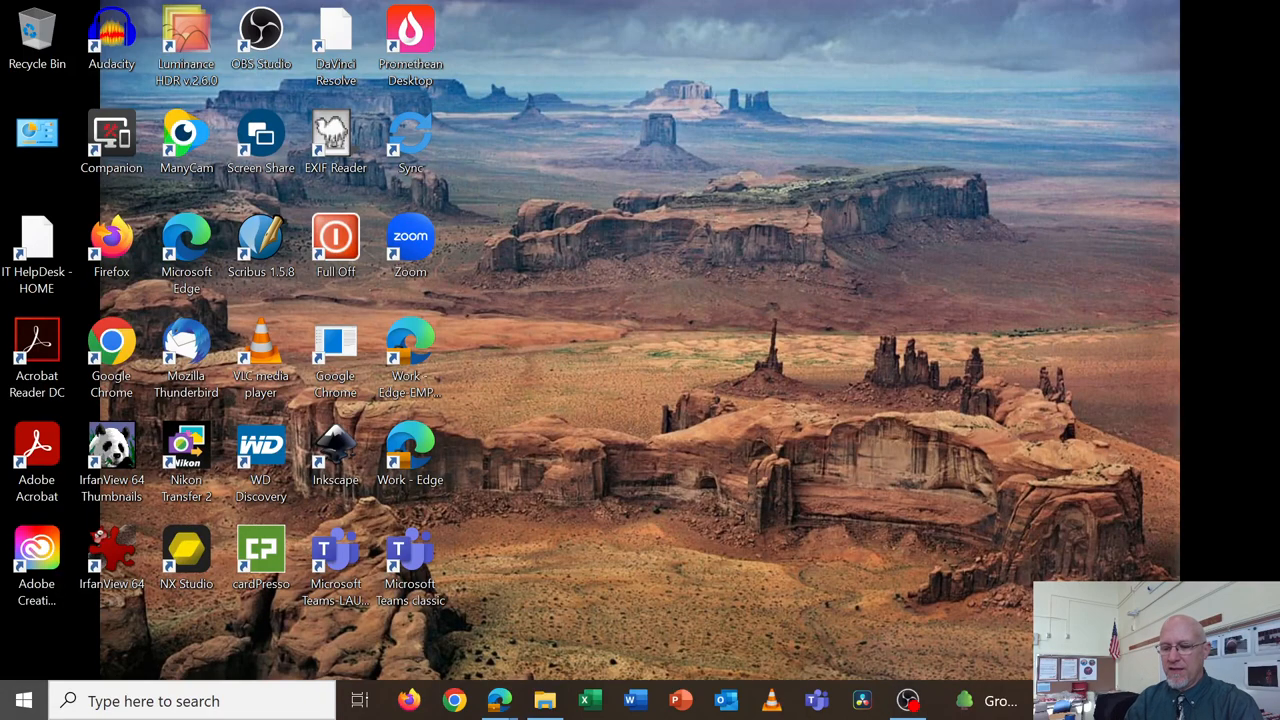
# Launch Inkscape from the Windows desktop to start a new blank drawing
pyautogui.write('ink')
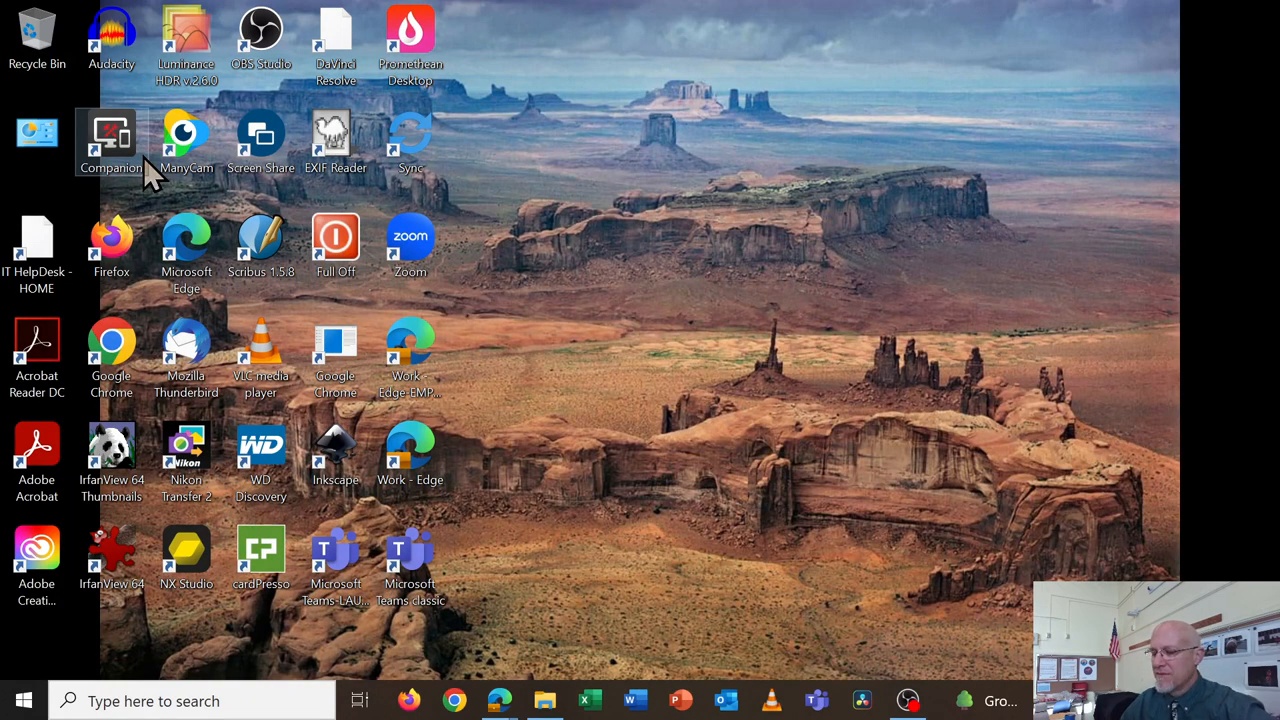
pyautogui.doubleClick(336, 450)
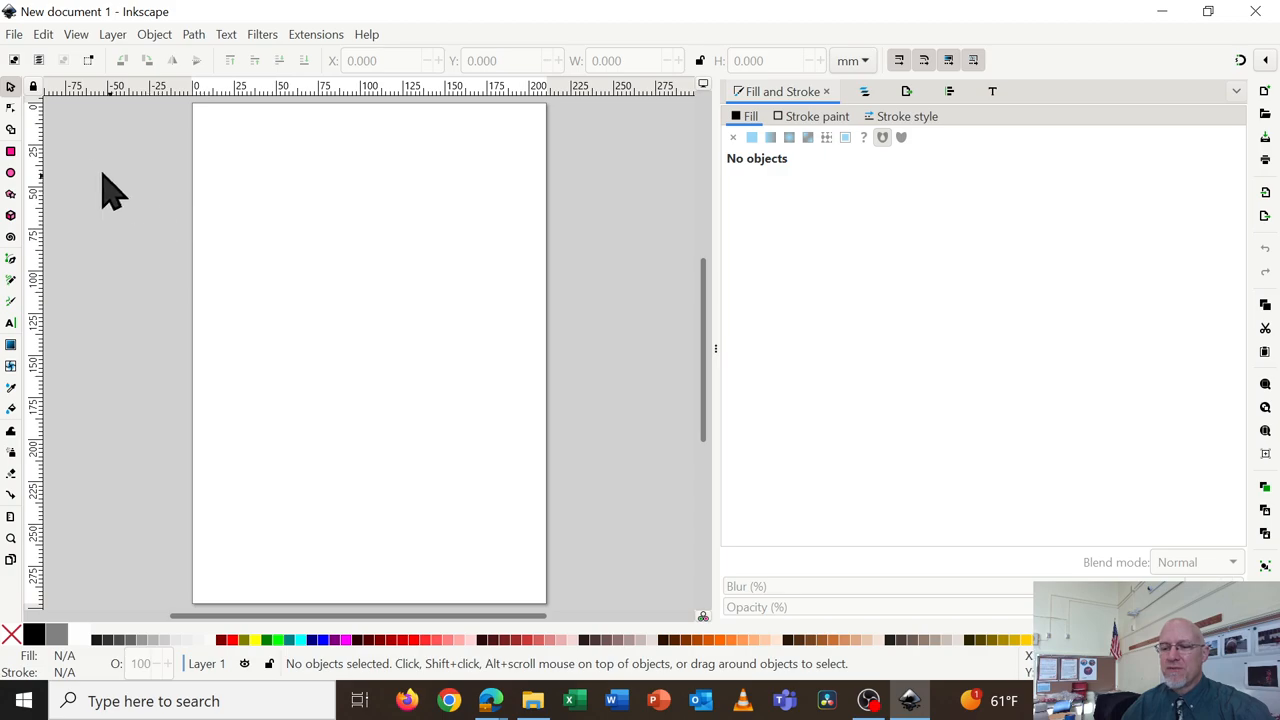
# Set the document to US Letter format with points (pt) as display units in Document Properties
pyautogui.click(14, 34)
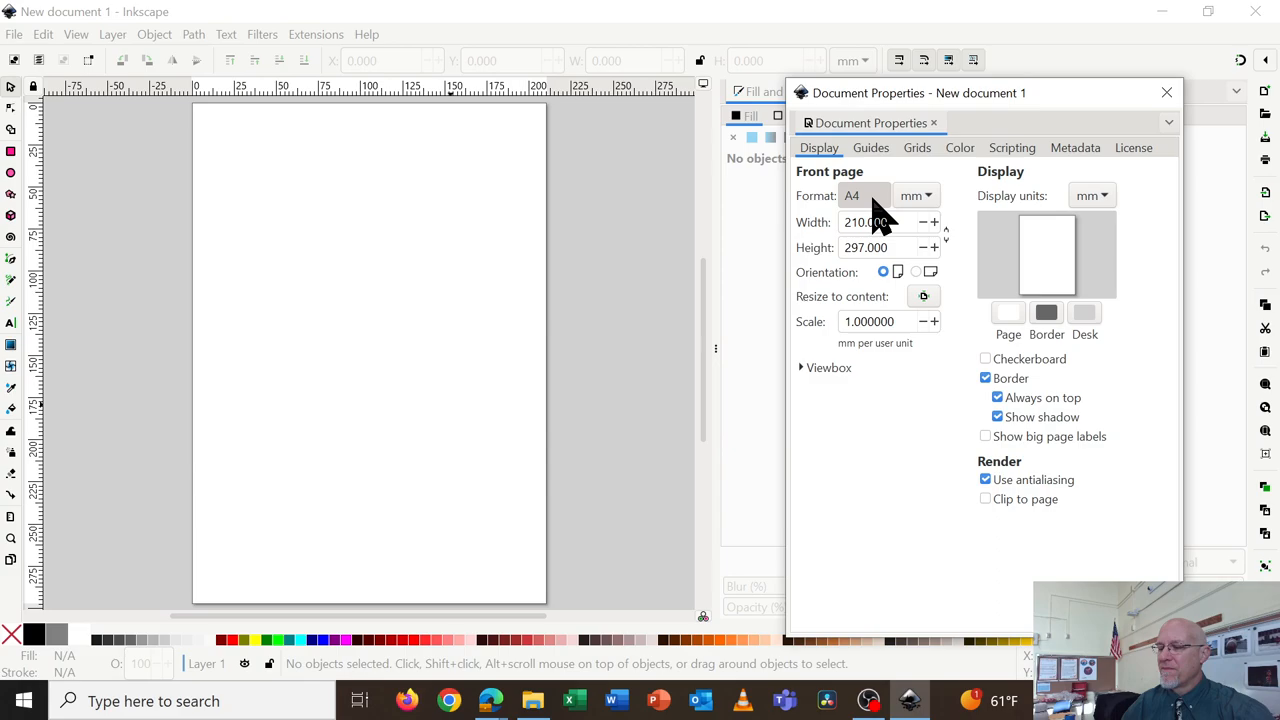
pyautogui.click(862, 196)
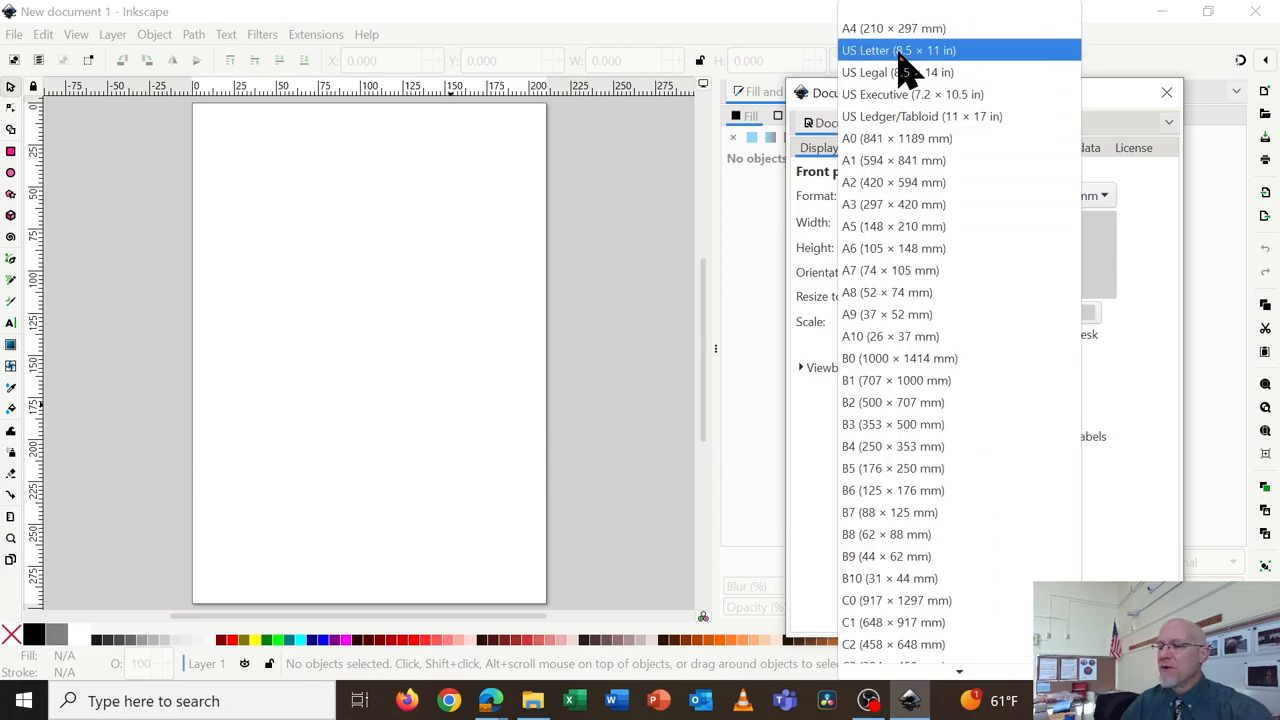
pyautogui.click(896, 50)
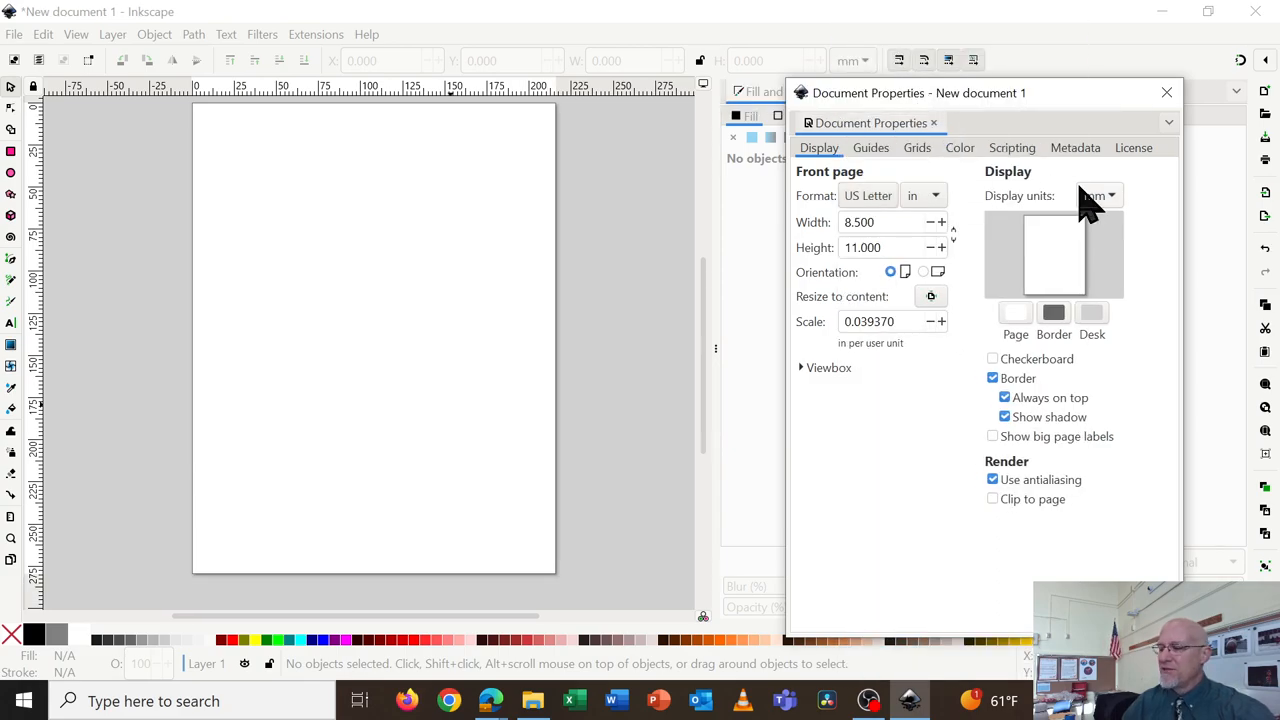
pyautogui.click(1098, 196)
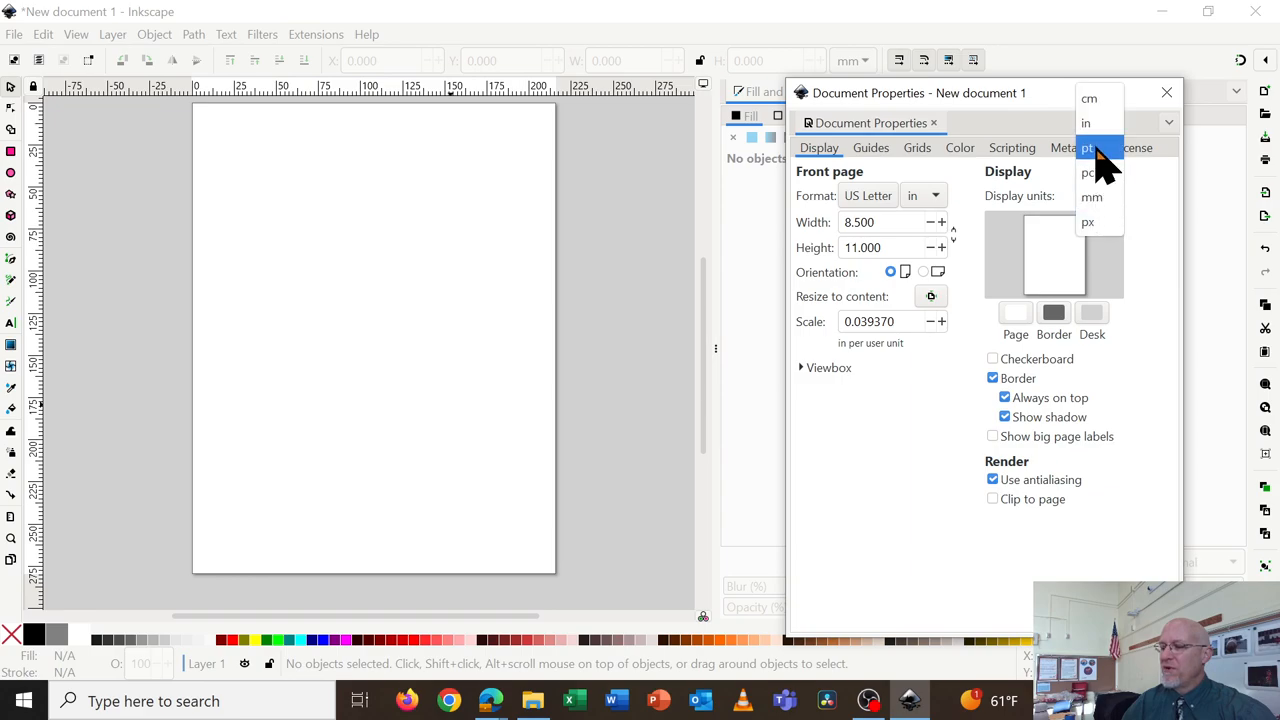
pyautogui.click(1088, 148)
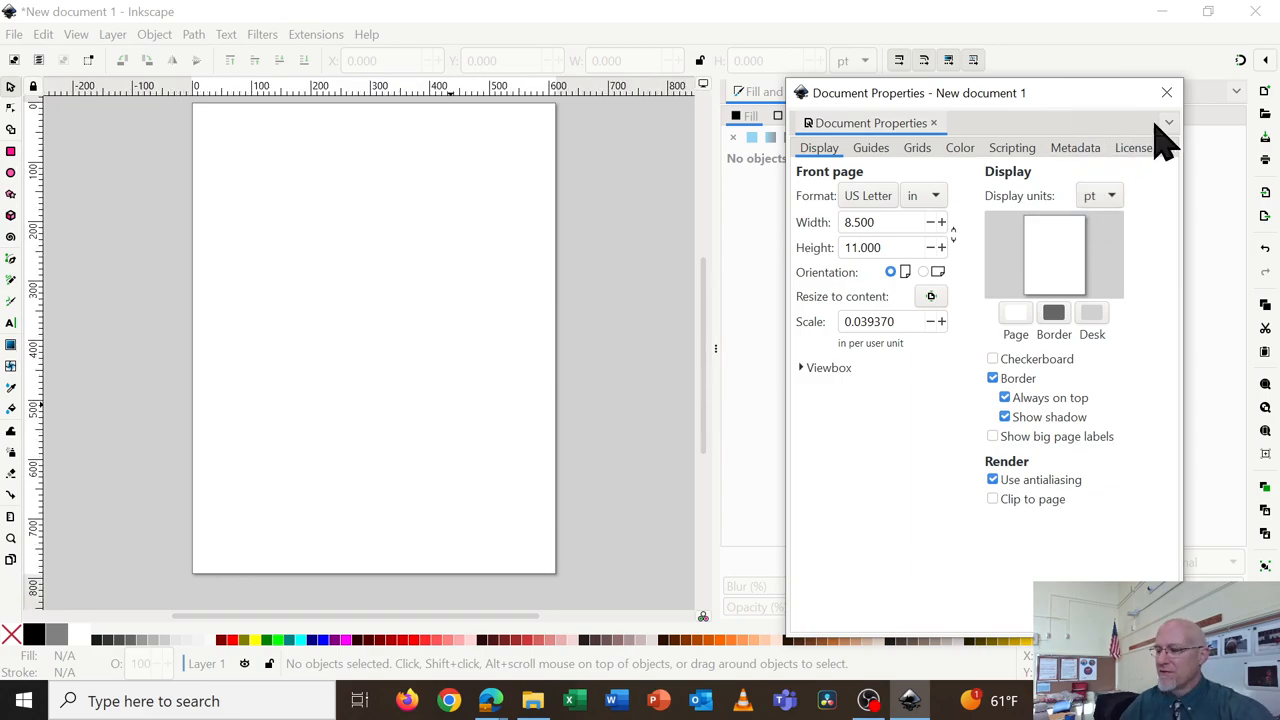
pyautogui.click(1166, 92)
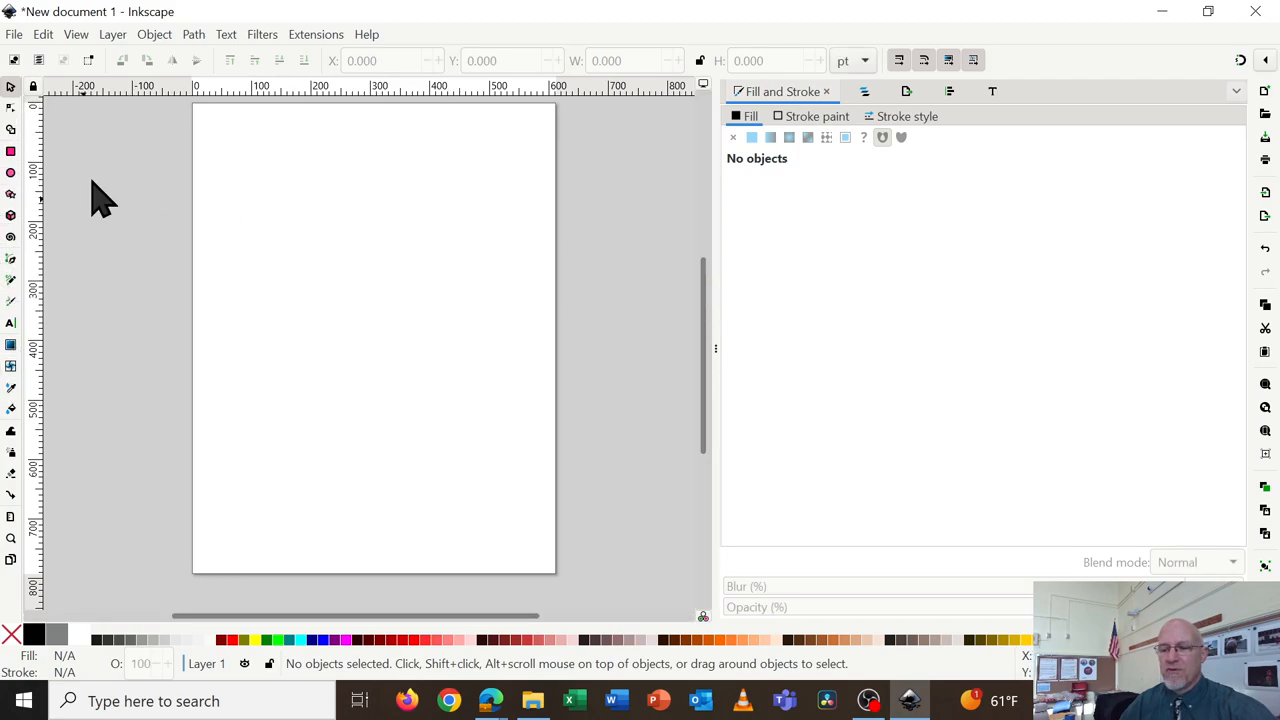
pyautogui.moveTo(116, 40)
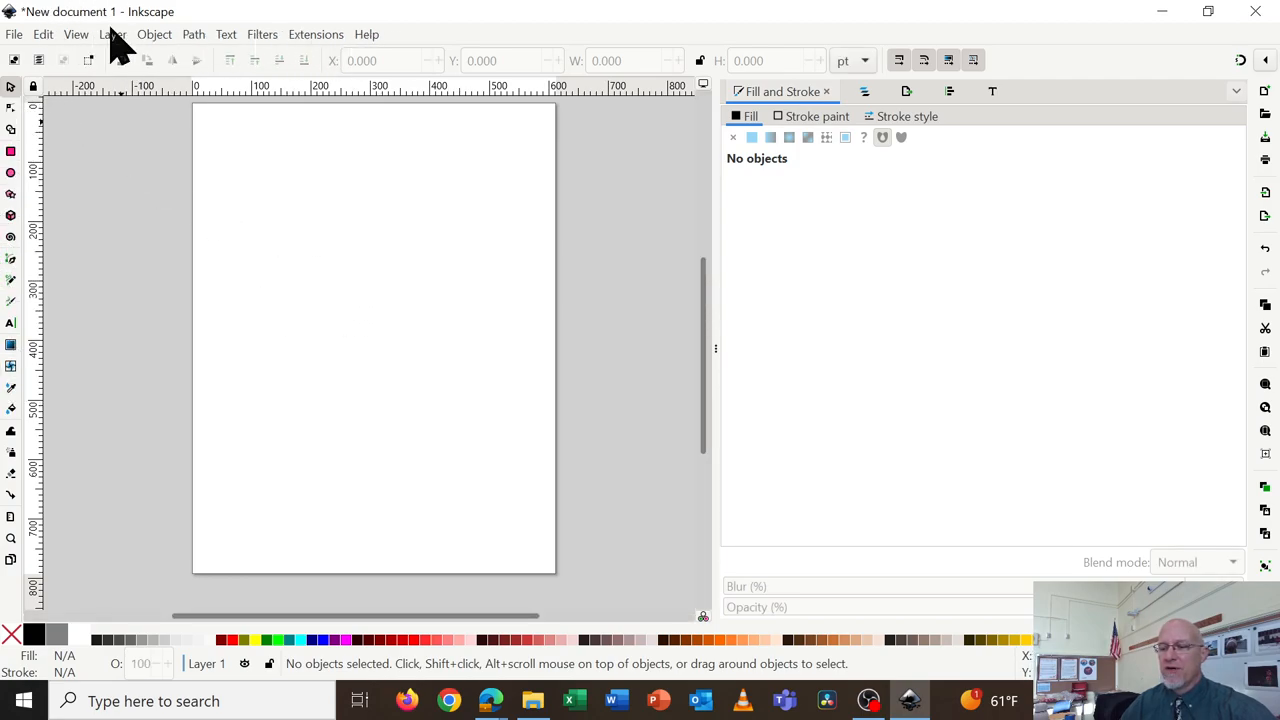
pyautogui.moveTo(440, 84)
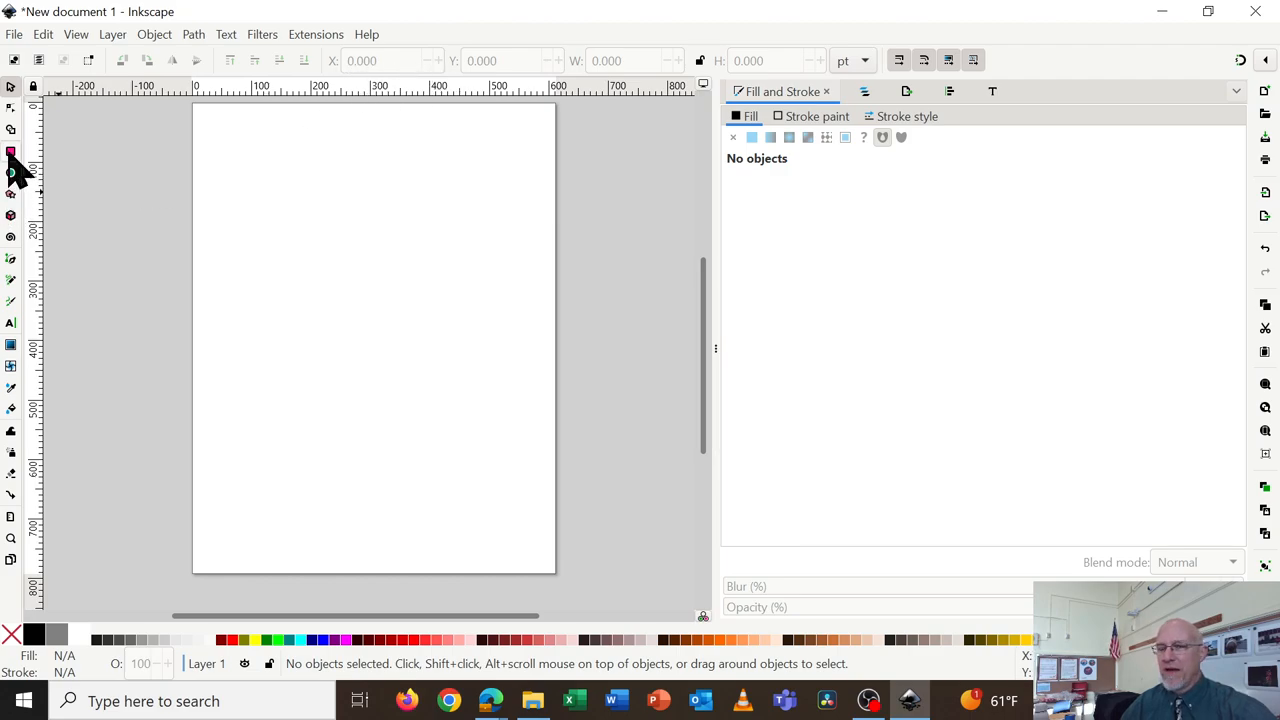
# Draw a purple rectangle with a black outline near the page's top-left, about 290 by 389 pt
pyautogui.click(12, 152)
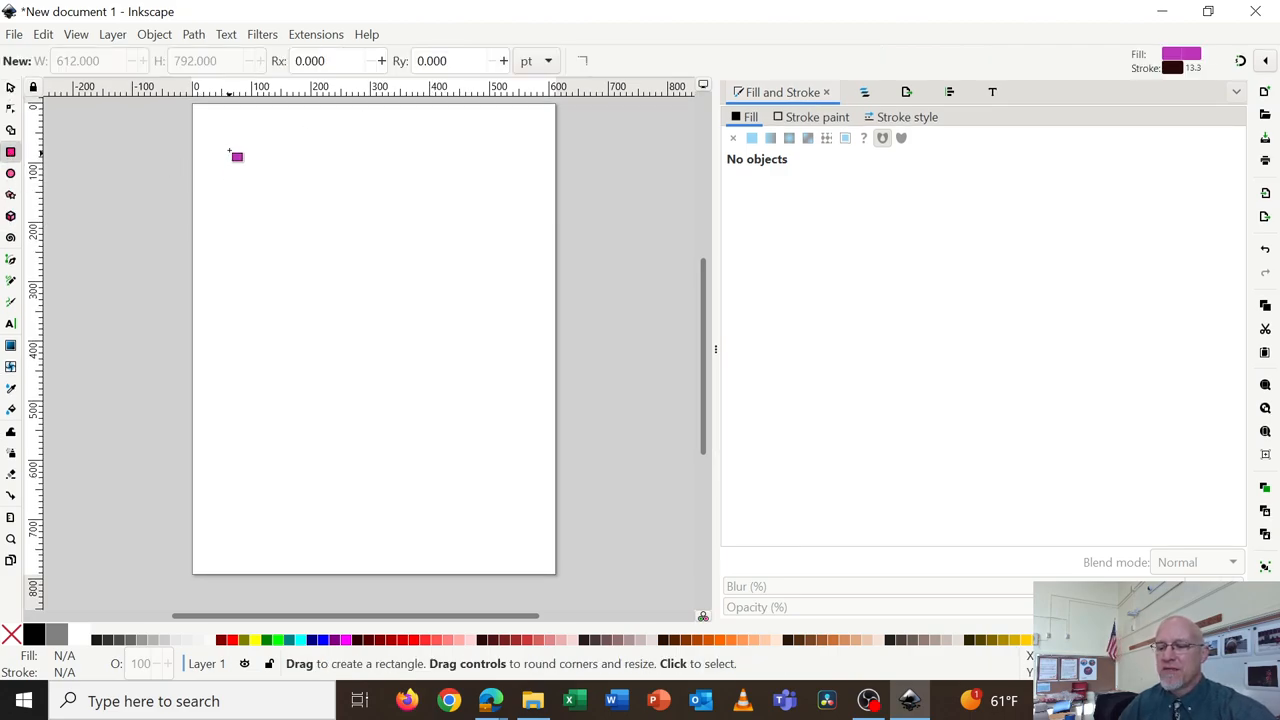
pyautogui.moveTo(236, 156); pyautogui.dragTo(414, 390)
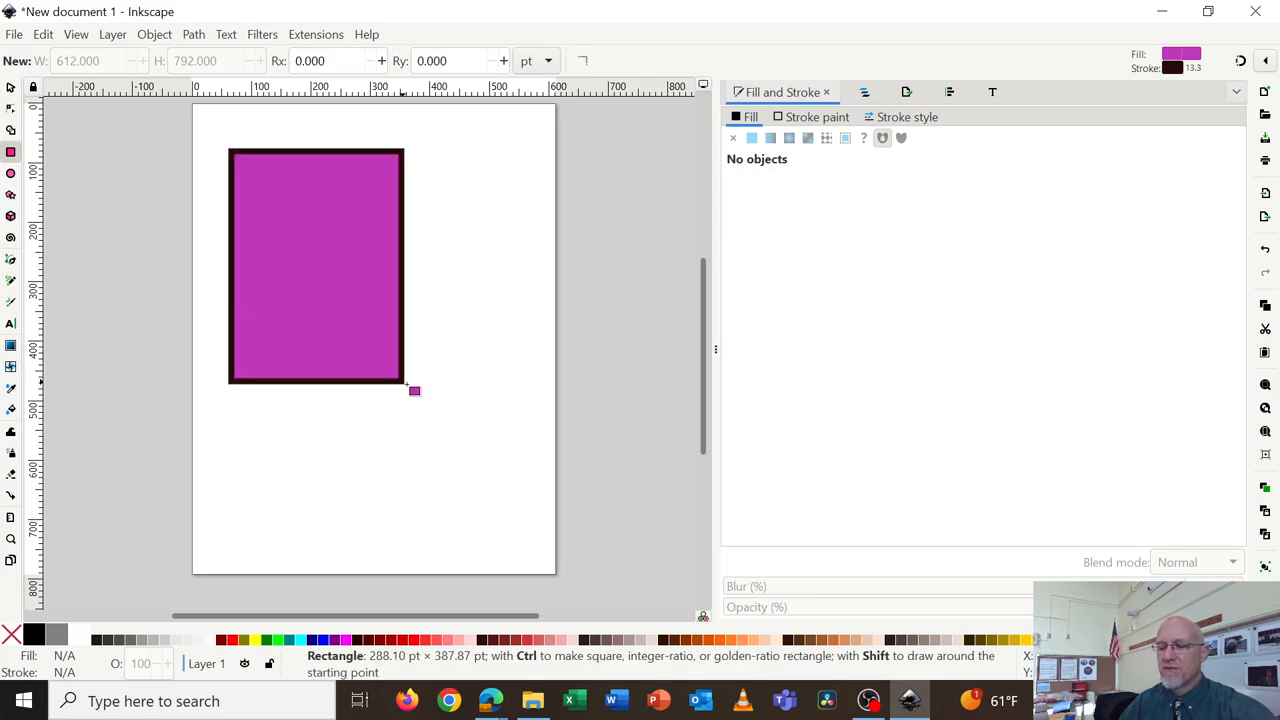
pyautogui.click(316, 268)
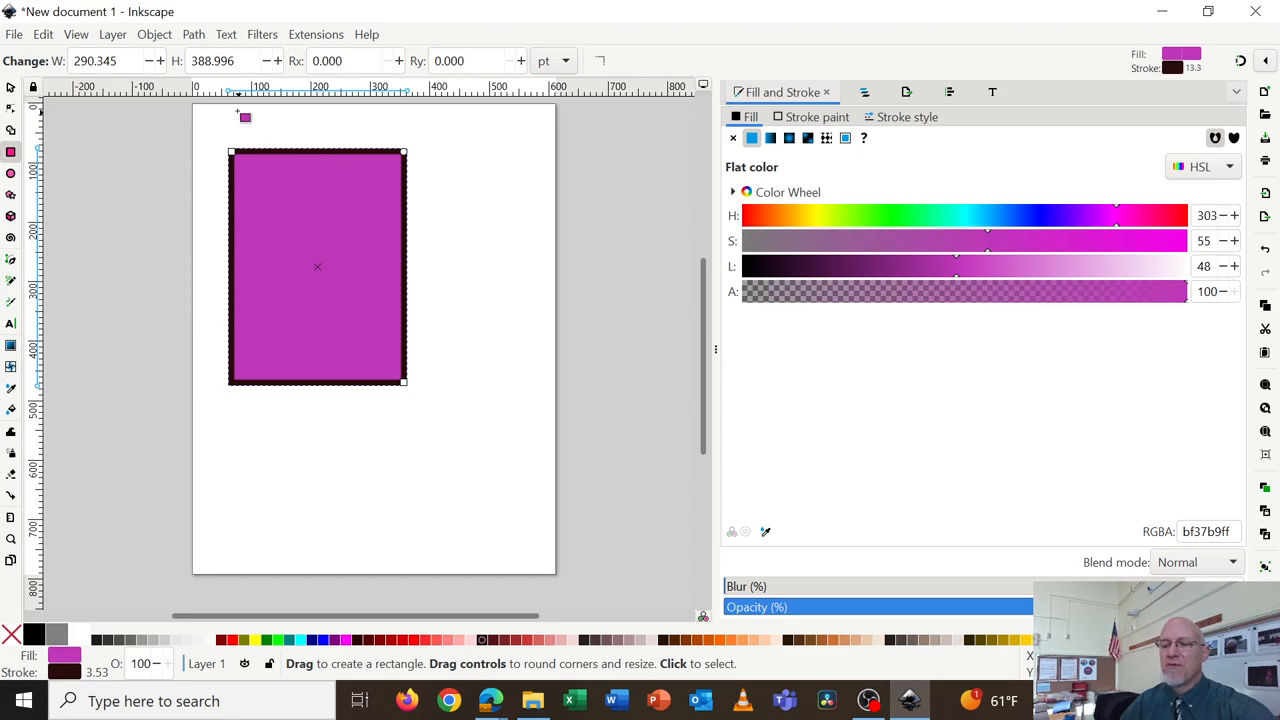
# Set the rectangle's stroke width to 0 so only the purple fill remains
pyautogui.click(154, 34)
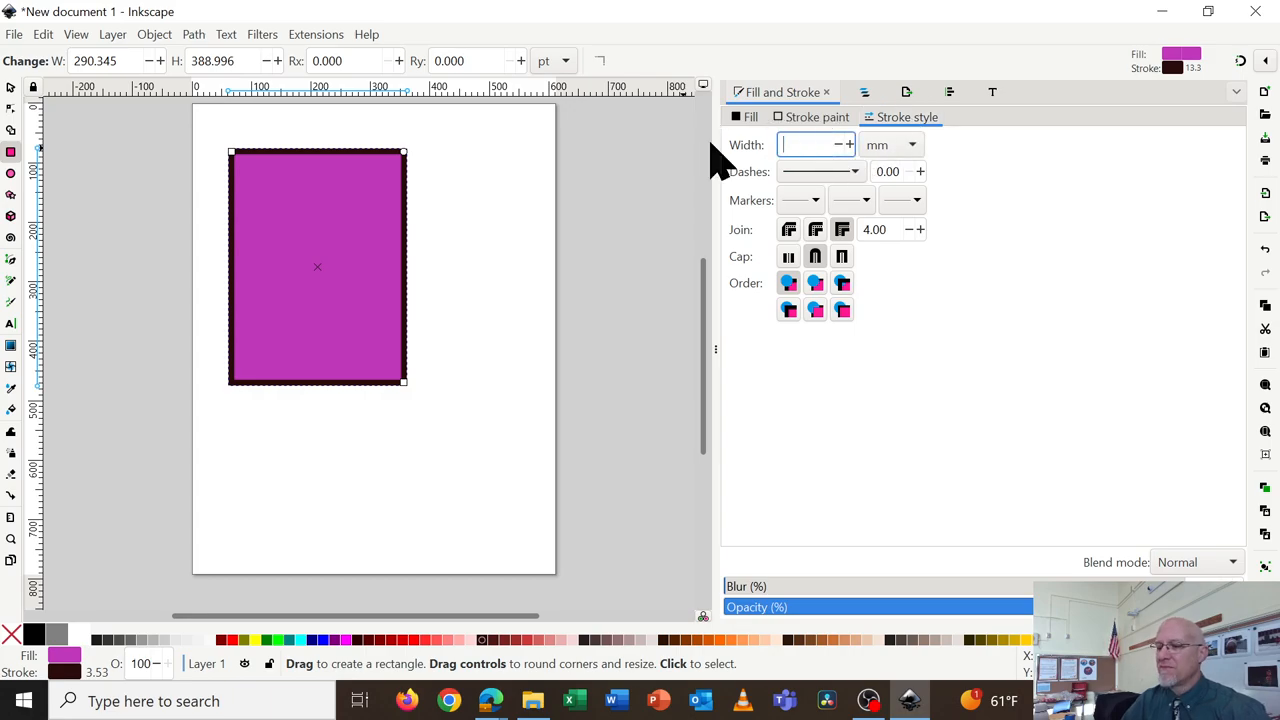
pyautogui.write('0')
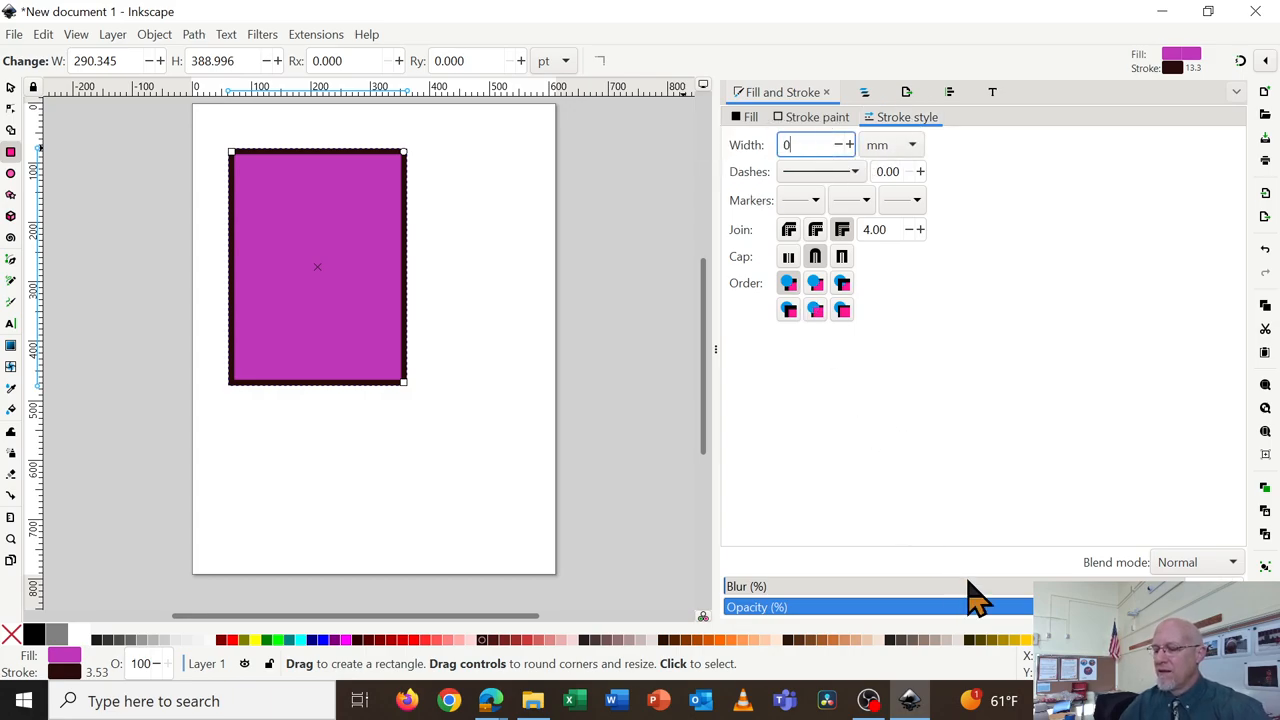
pyautogui.moveTo(996, 376)
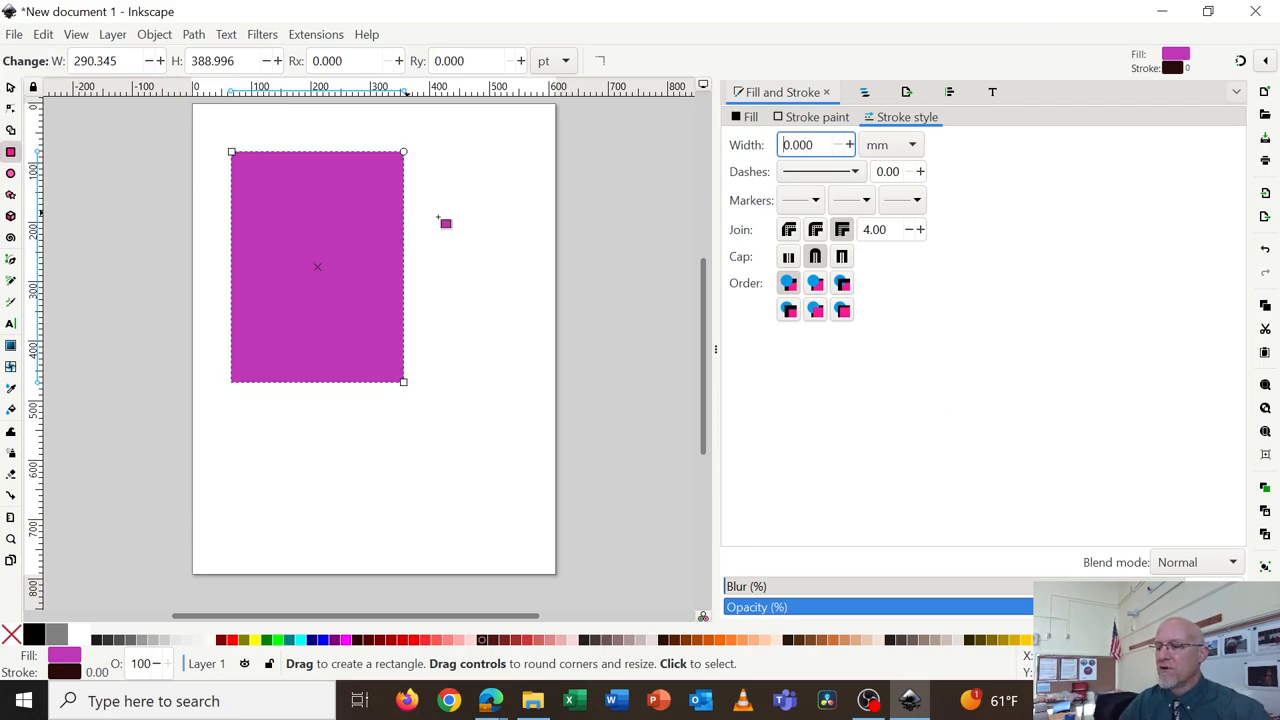
pyautogui.click(750, 116)
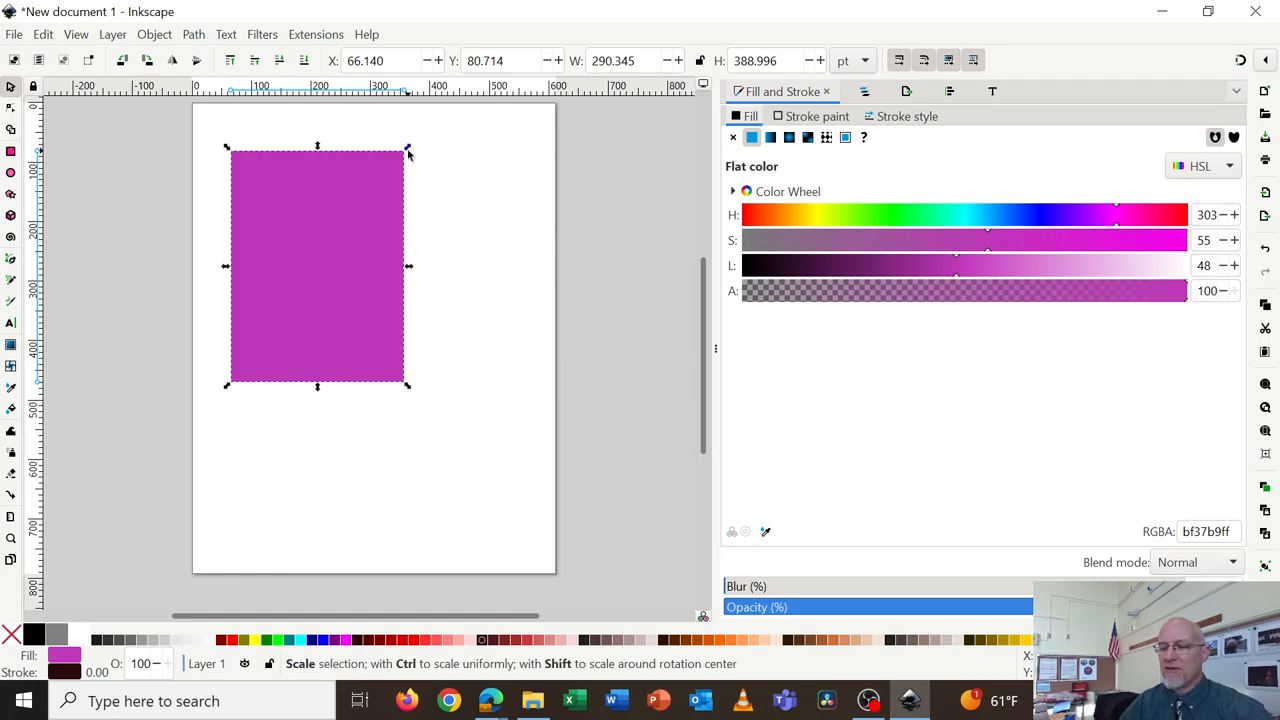
# Scale the purple rectangle up to about 470 by 376 pt toward the page's top-left
pyautogui.moveTo(408, 268); pyautogui.dragTo(340, 268)
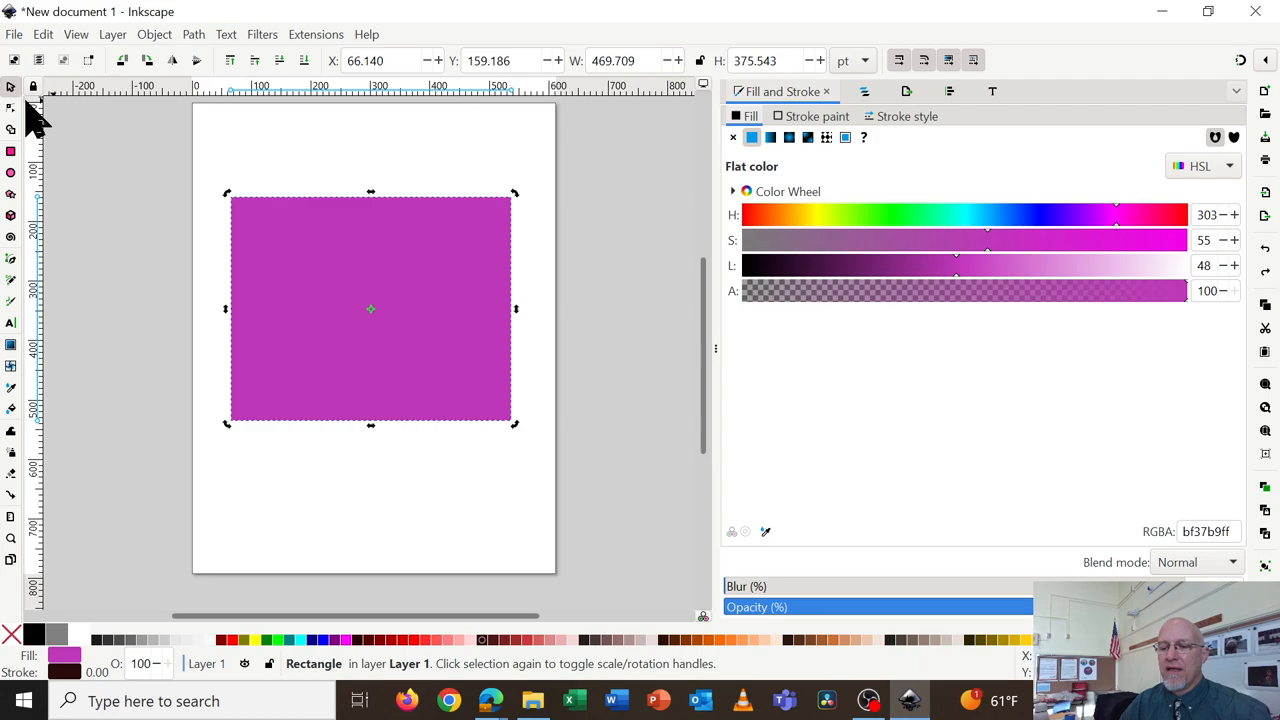
pyautogui.moveTo(362, 340)
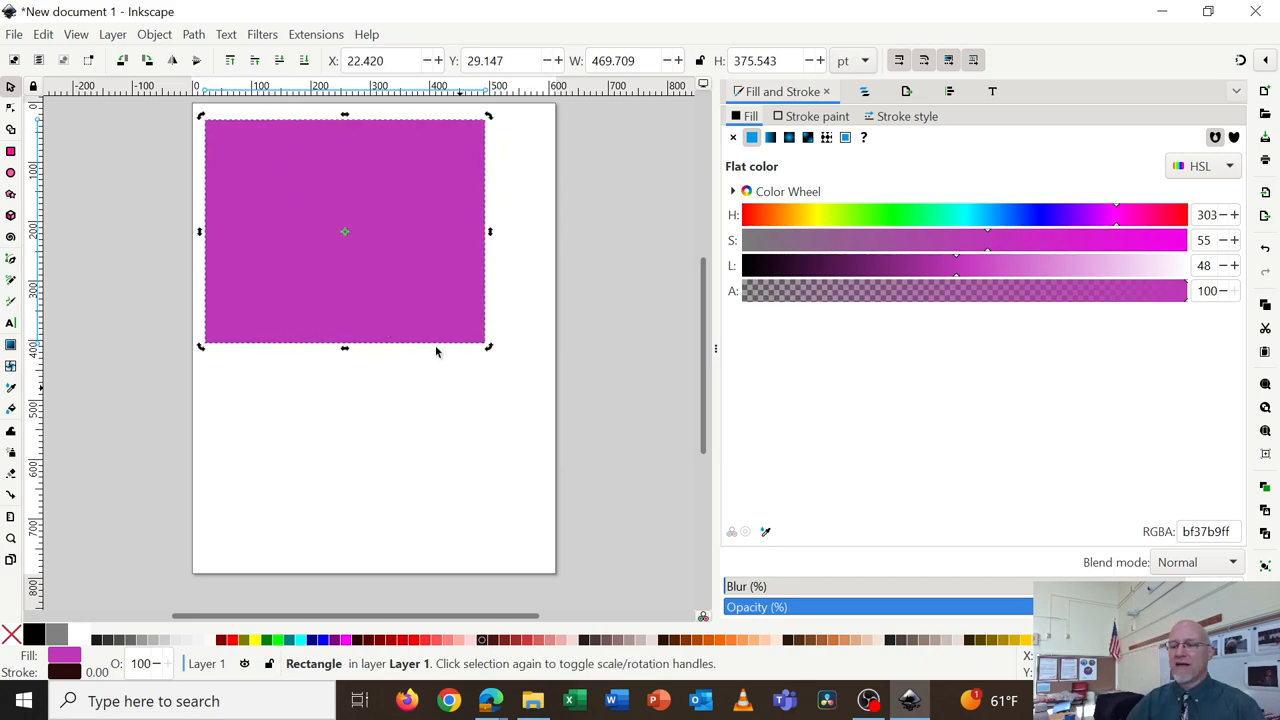
pyautogui.click(344, 232)
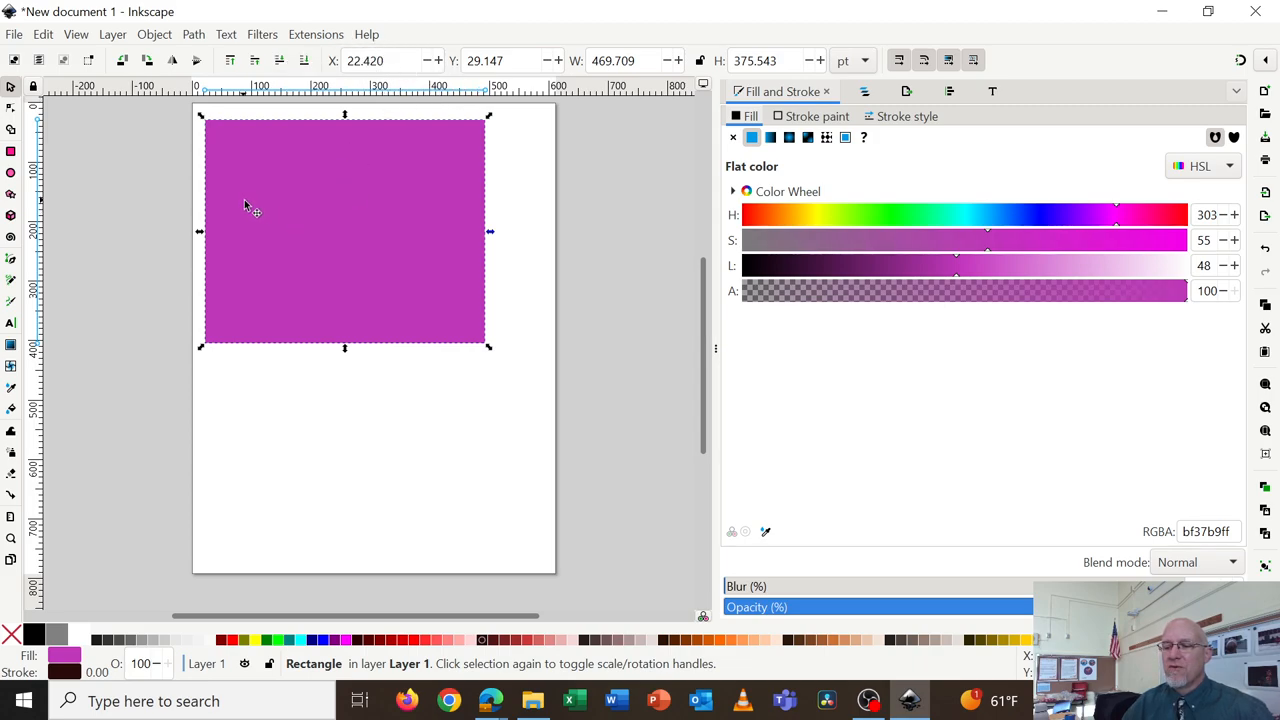
pyautogui.moveTo(244, 164)
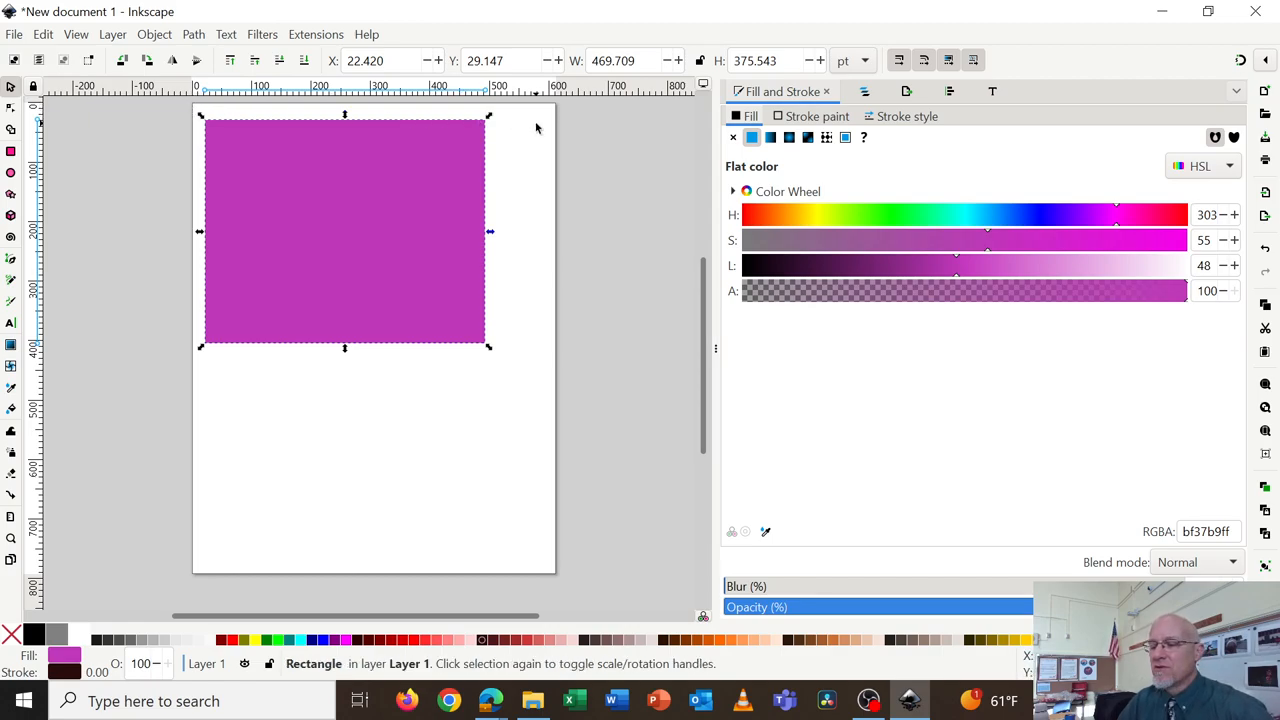
pyautogui.moveTo(344, 112)
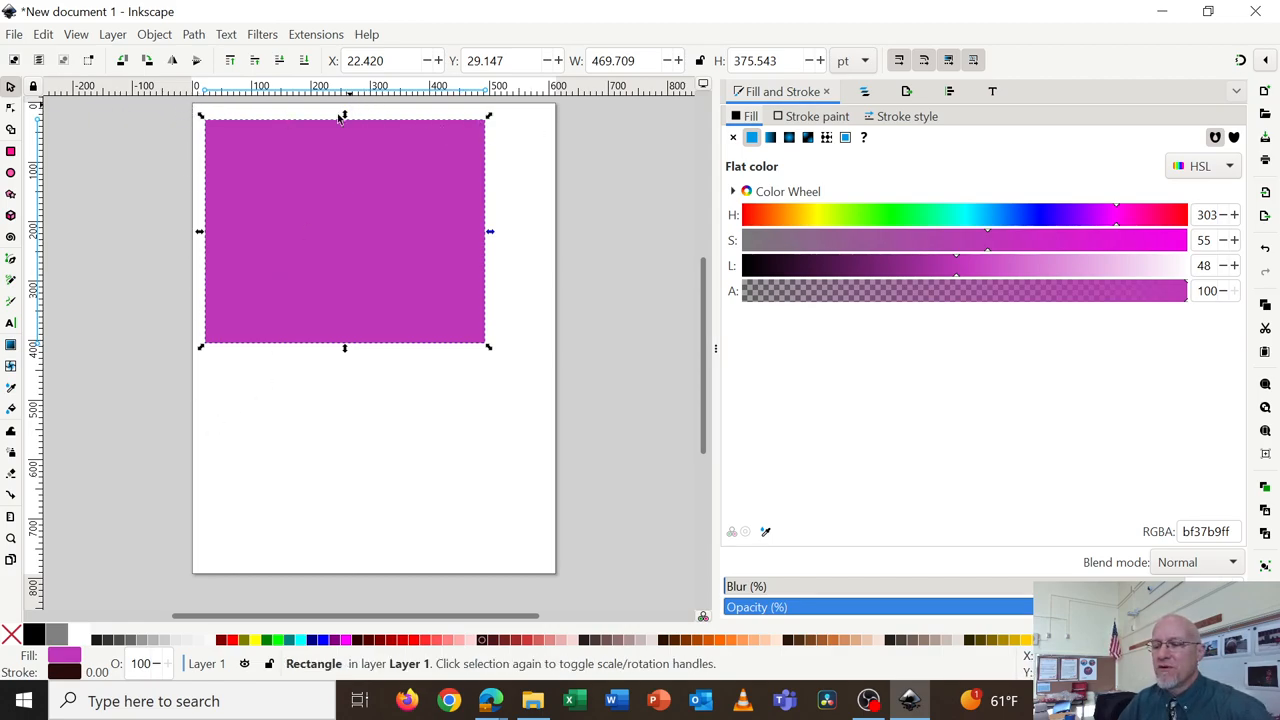
pyautogui.moveTo(358, 238)
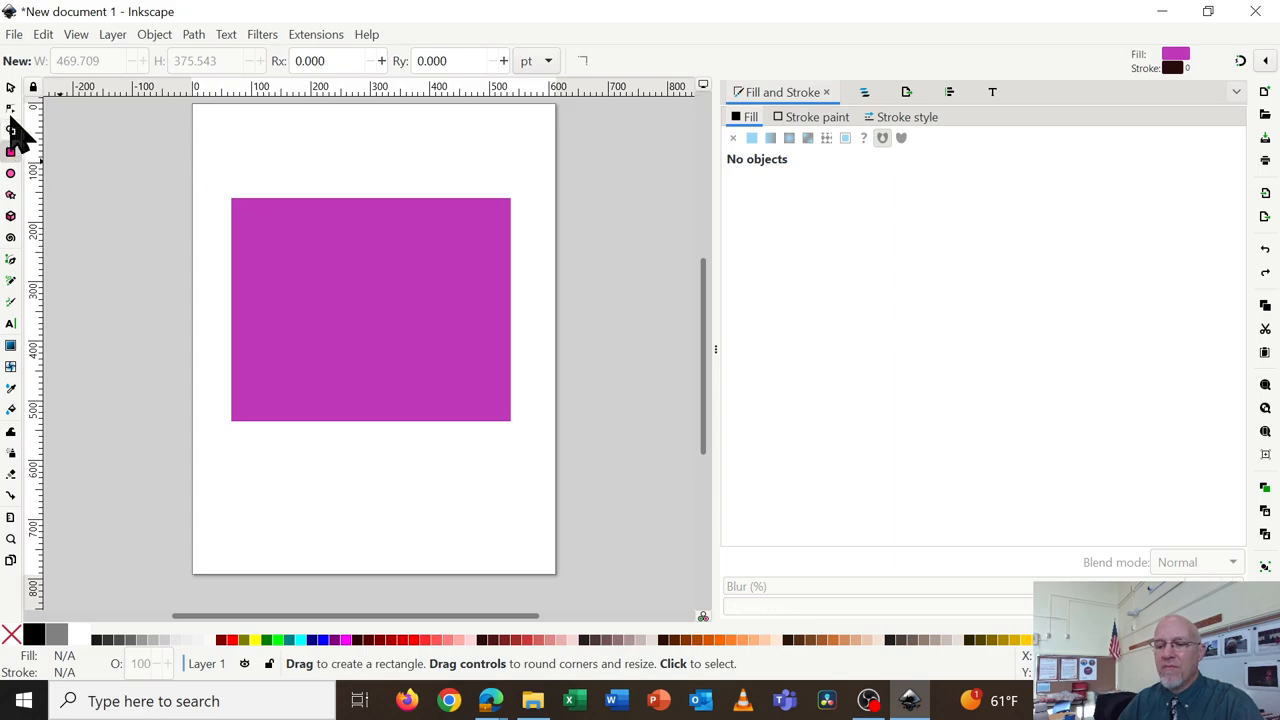
# Place the rectangle at X 0, Y 0 and size it 612 by 792 pt to cover the whole page
pyautogui.click(12, 88)
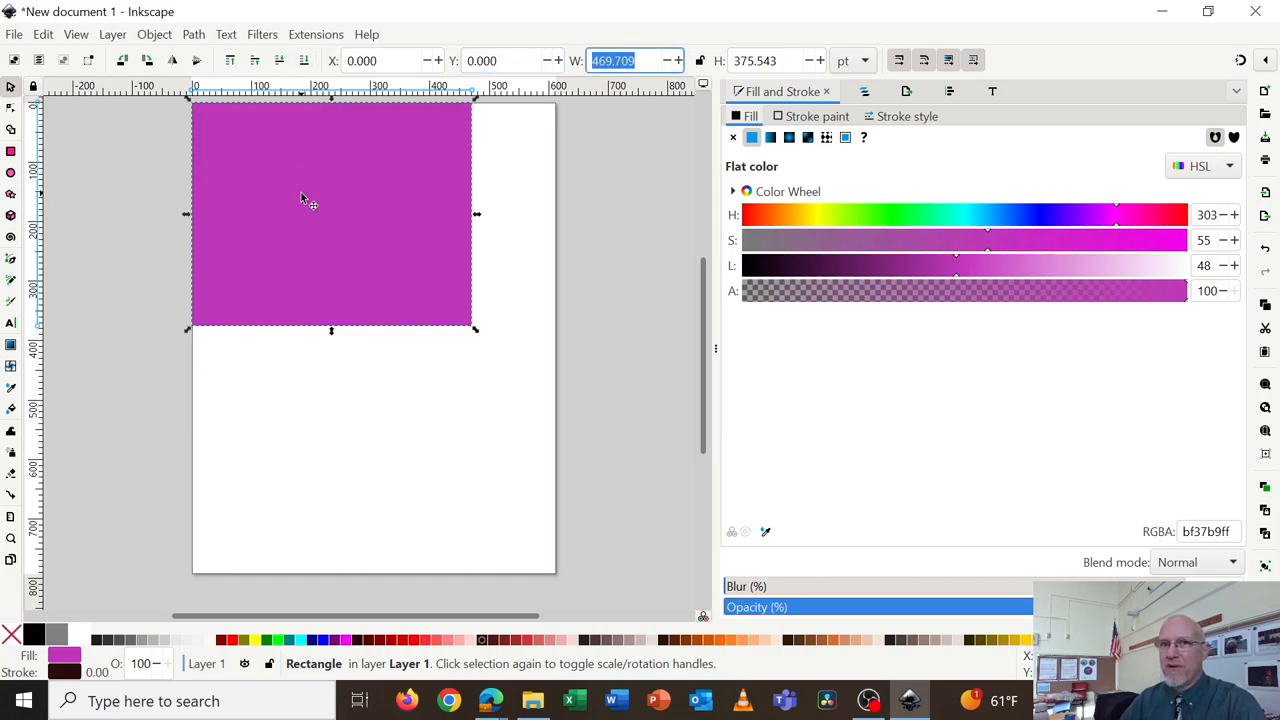
pyautogui.write('612.000')
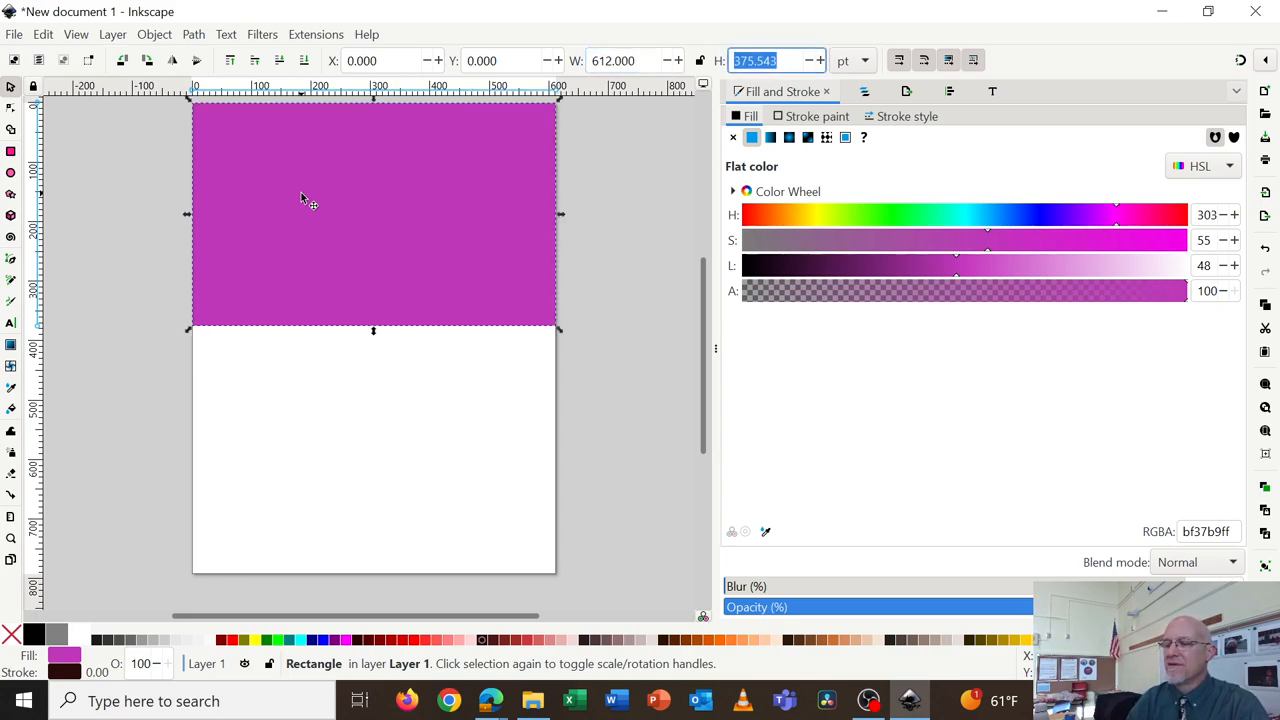
pyautogui.write('792')
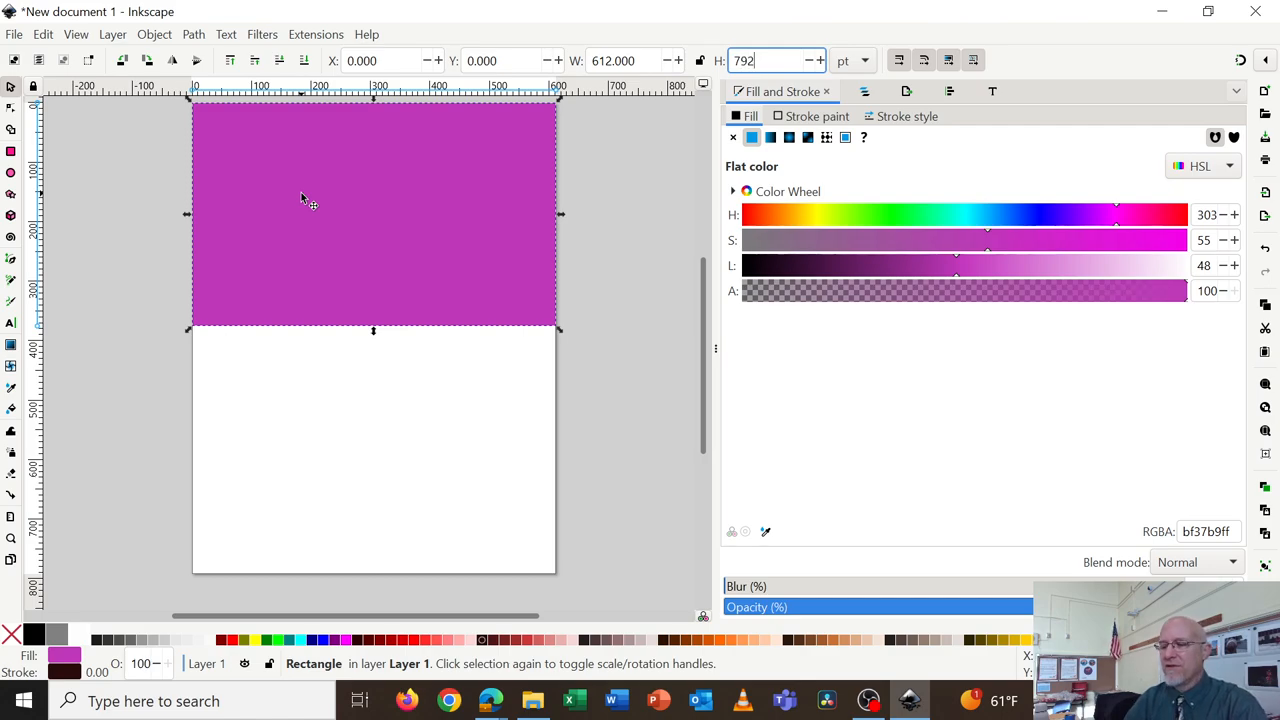
pyautogui.press('Return')
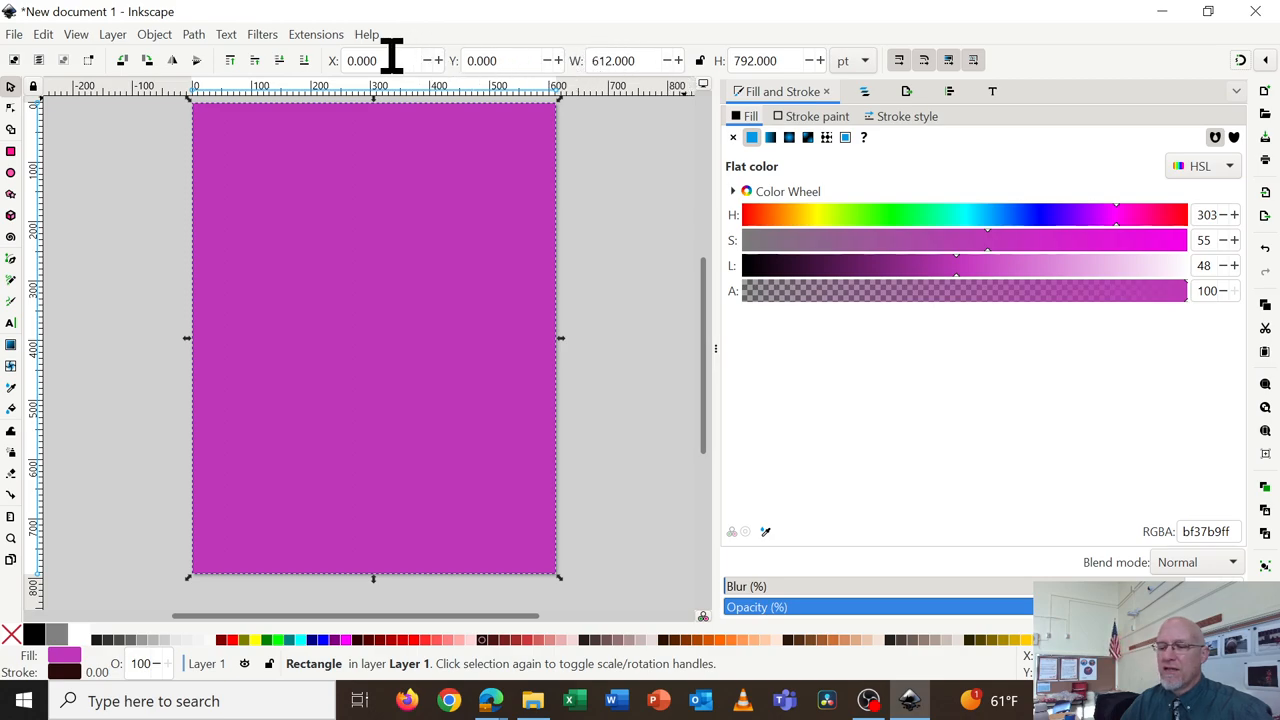
pyautogui.click(512, 60)
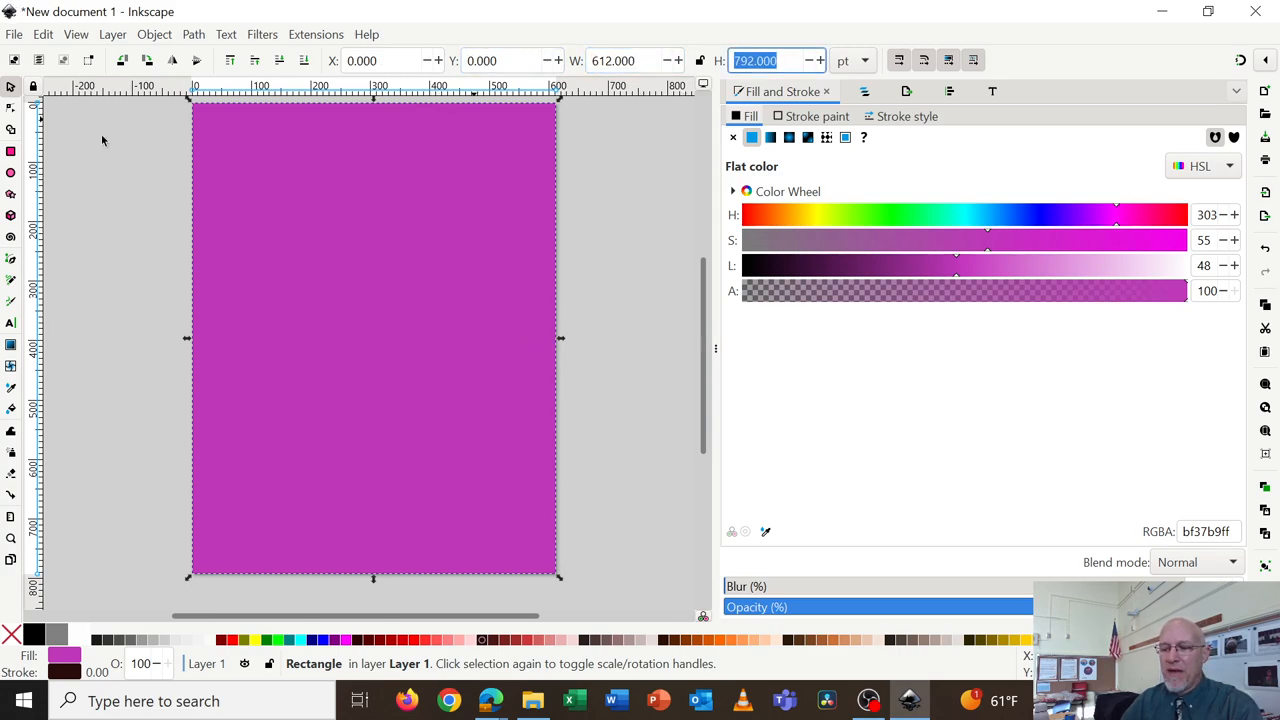
pyautogui.moveTo(592, 280)
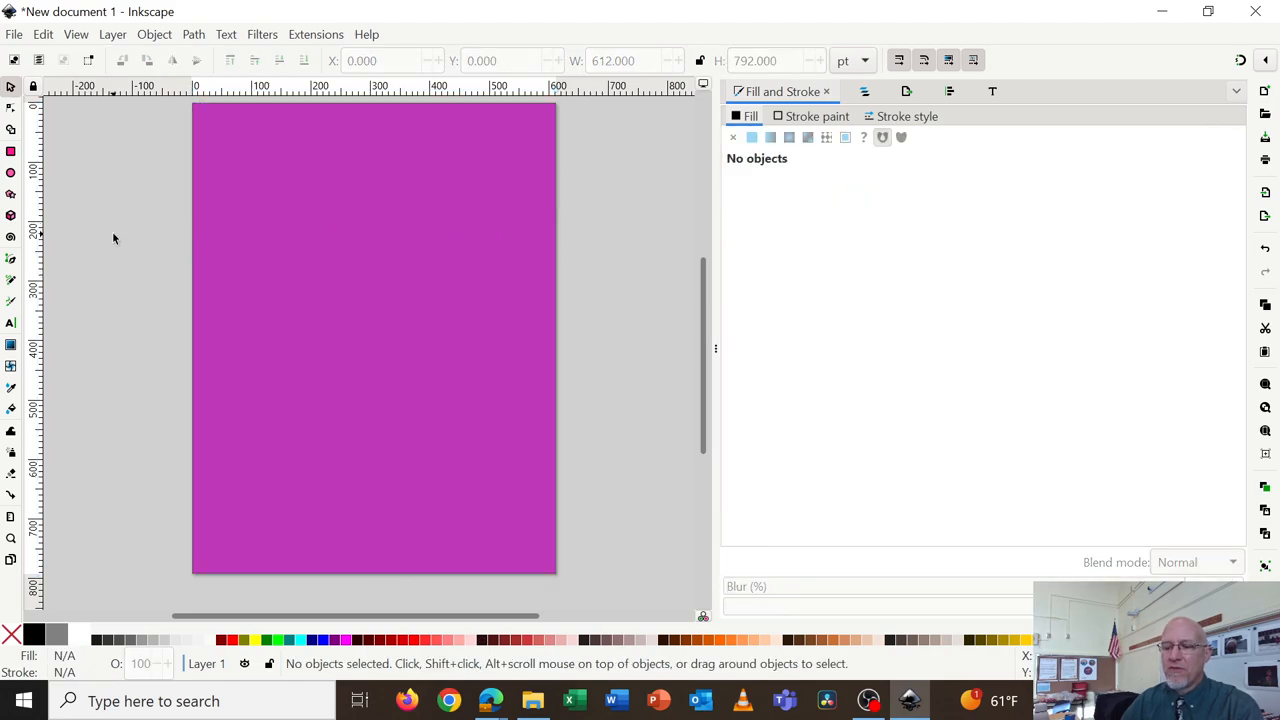
# Lock rect1 in the Layers and Objects panel so the background can't be selected
pyautogui.click(374, 338)
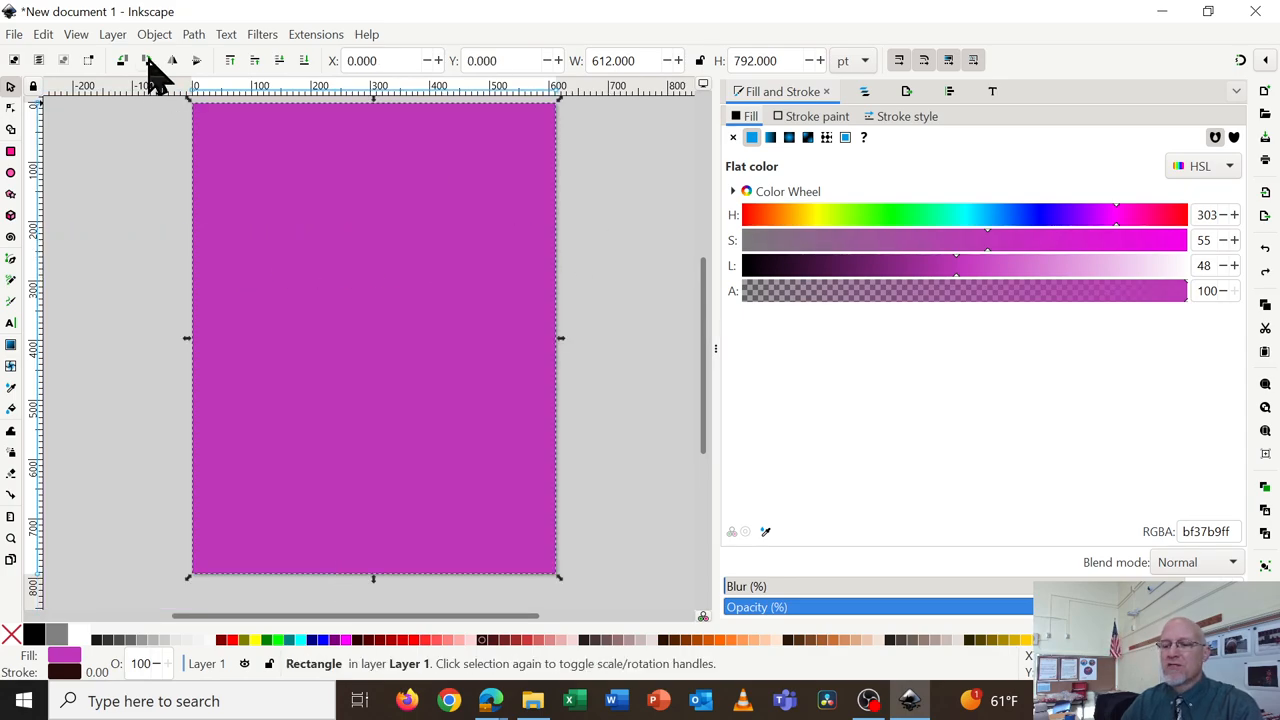
pyautogui.click(154, 34)
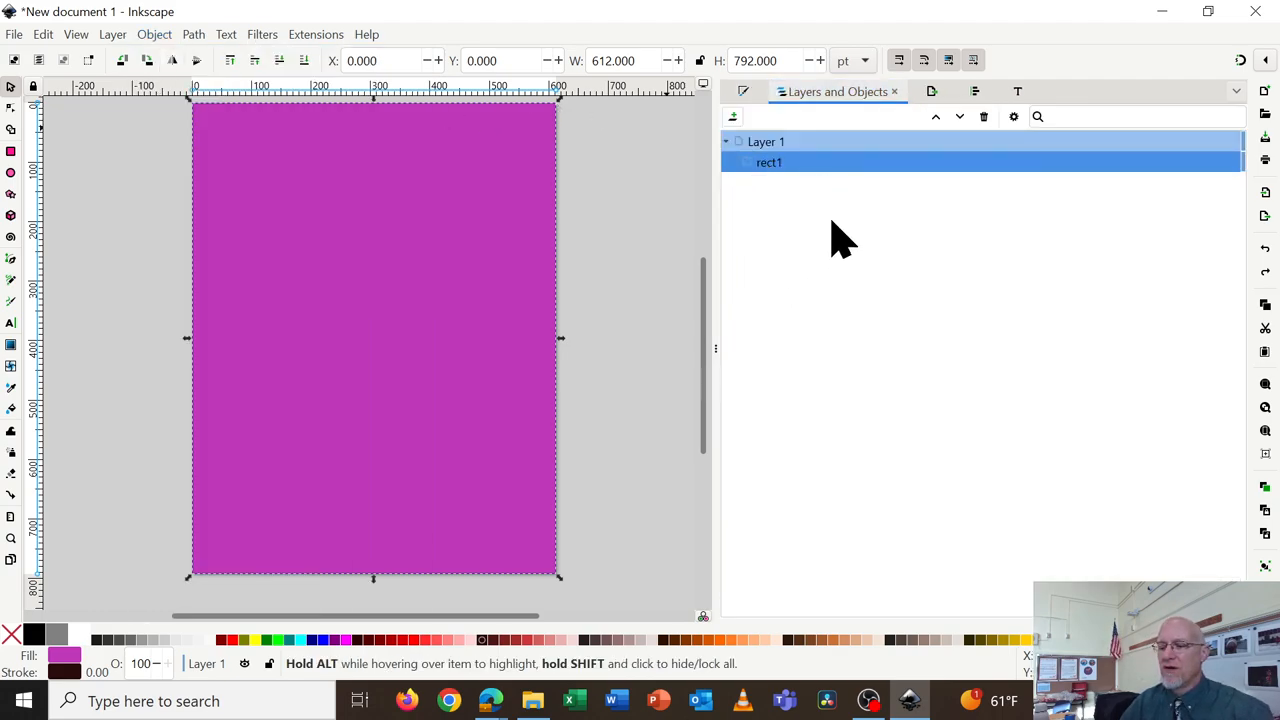
pyautogui.moveTo(904, 184)
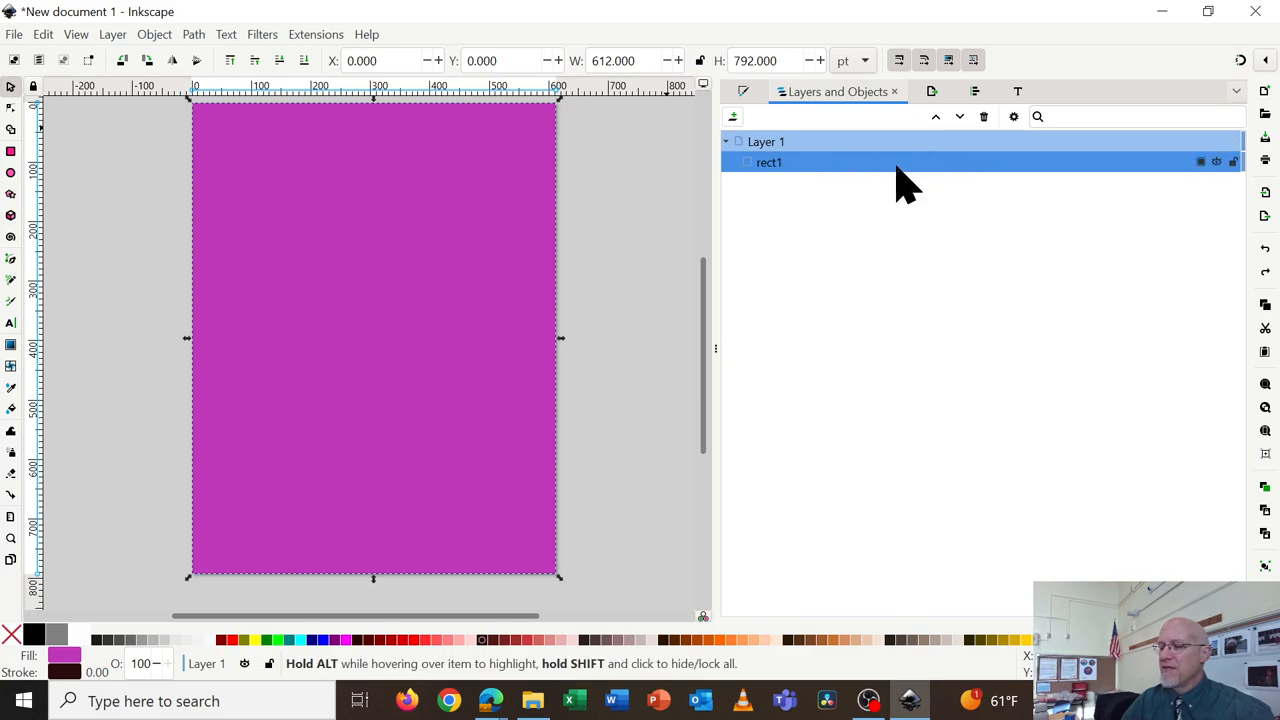
pyautogui.moveTo(1116, 176)
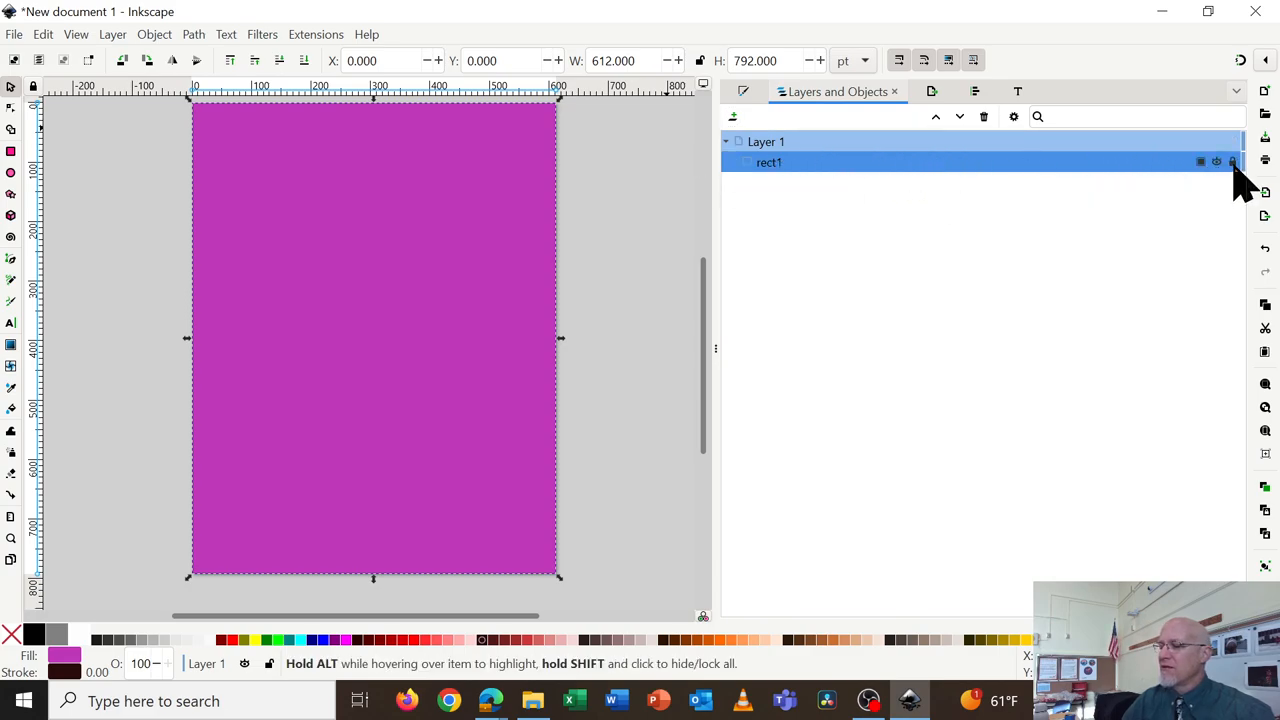
pyautogui.click(1232, 162)
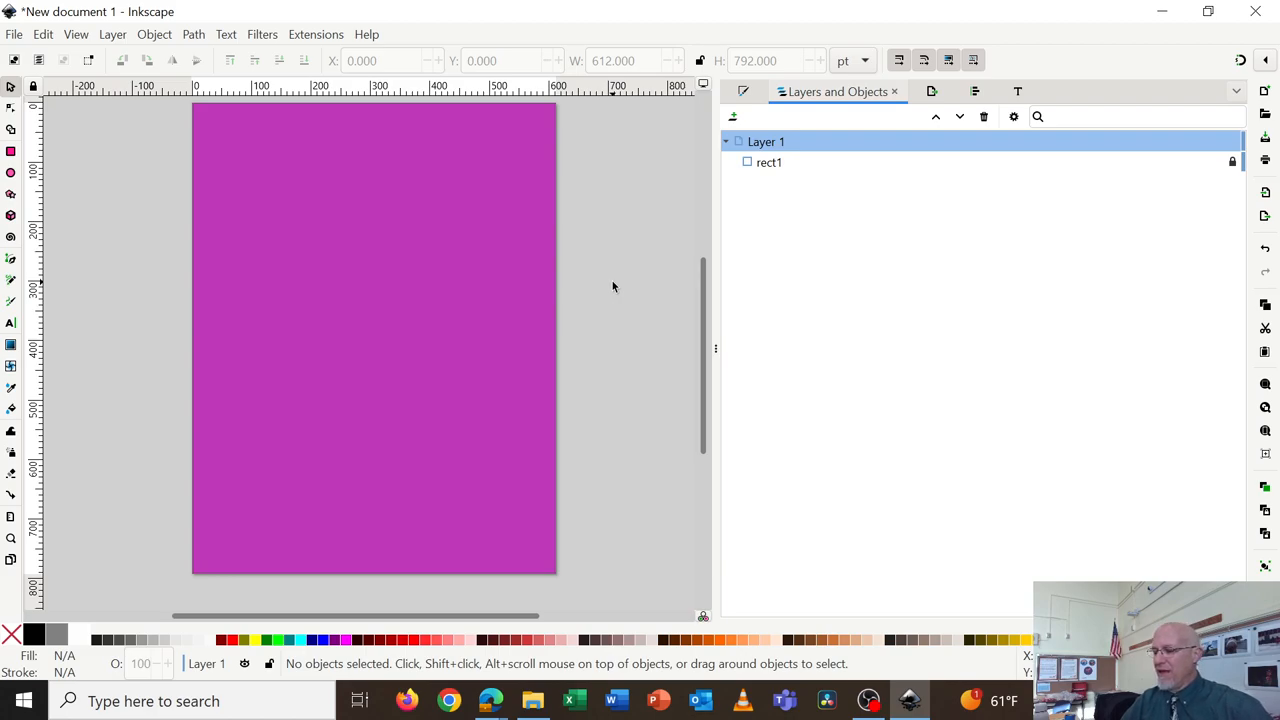
pyautogui.moveTo(304, 224)
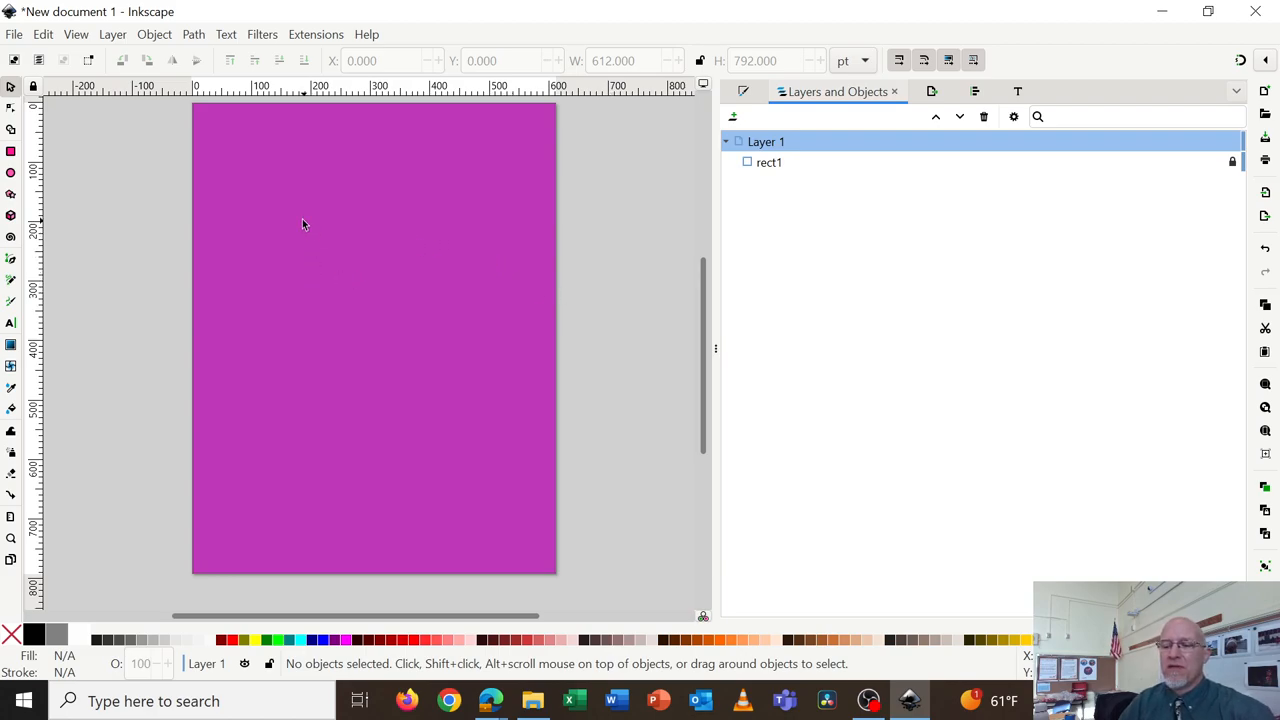
pyautogui.moveTo(20, 210)
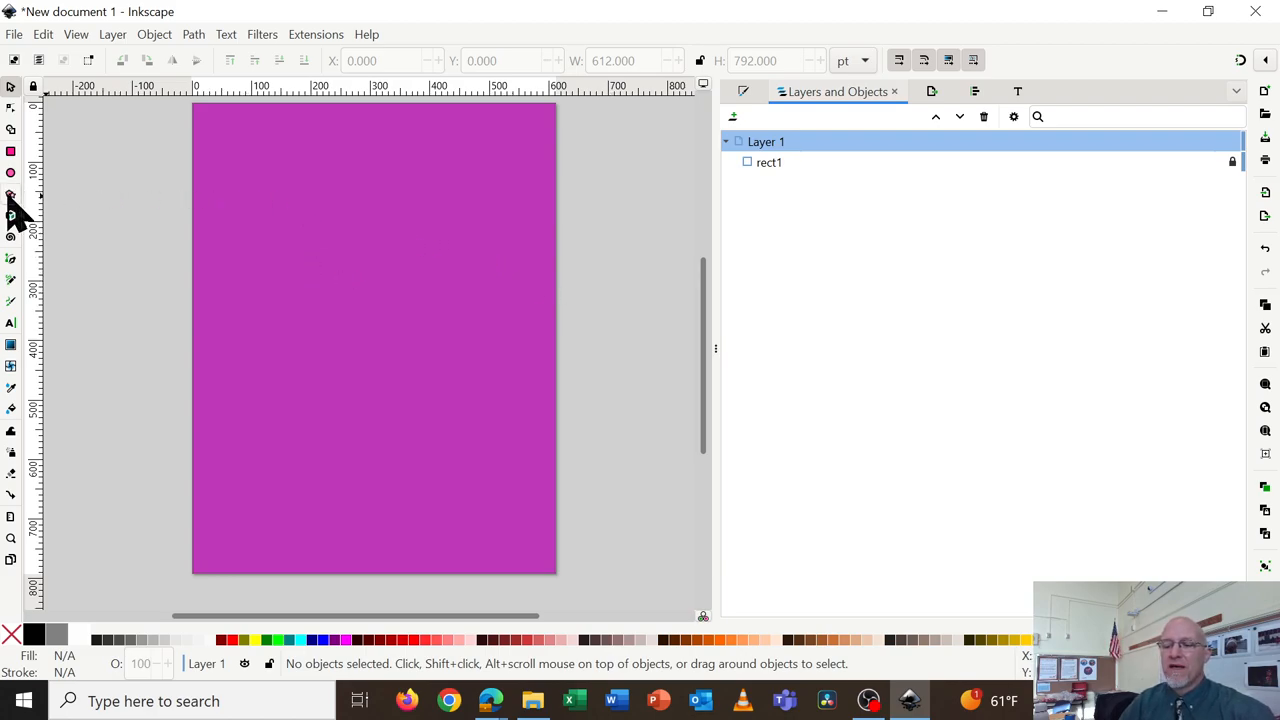
# Activate the Star/Polygon tool in polygon mode with 3 corners and a peach fill
pyautogui.click(12, 216)
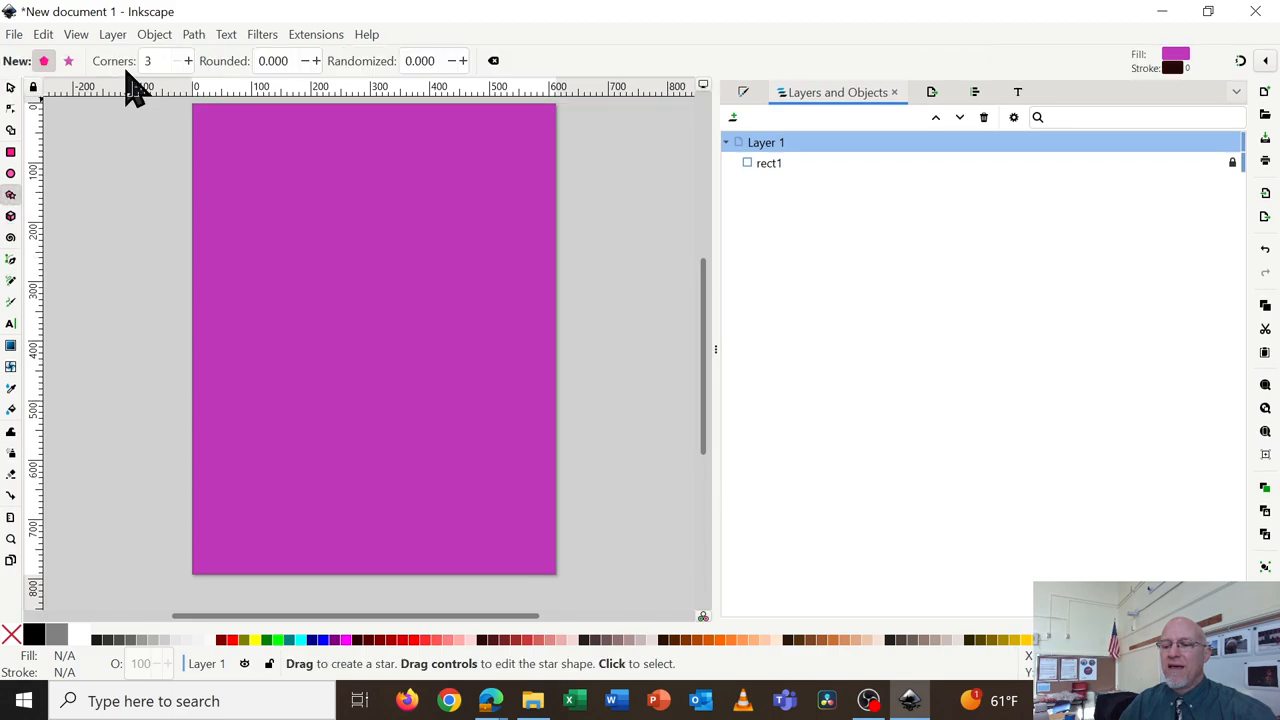
pyautogui.moveTo(80, 90)
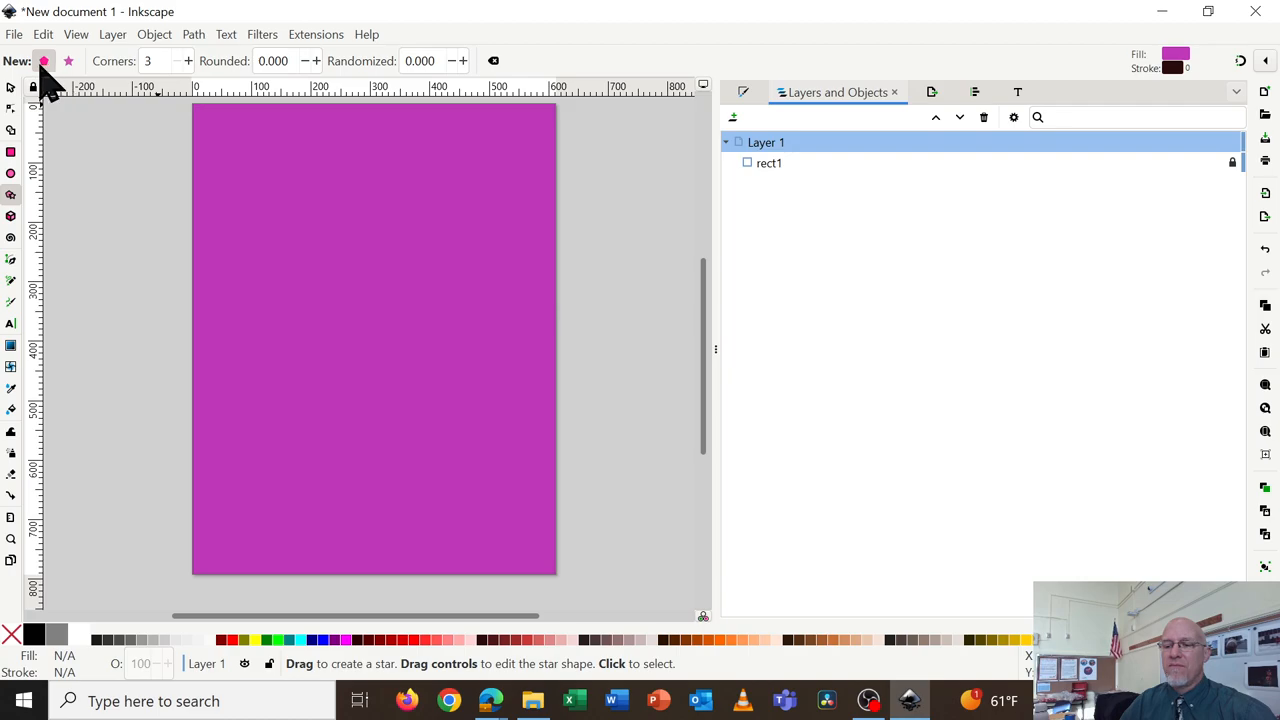
pyautogui.moveTo(44, 60)
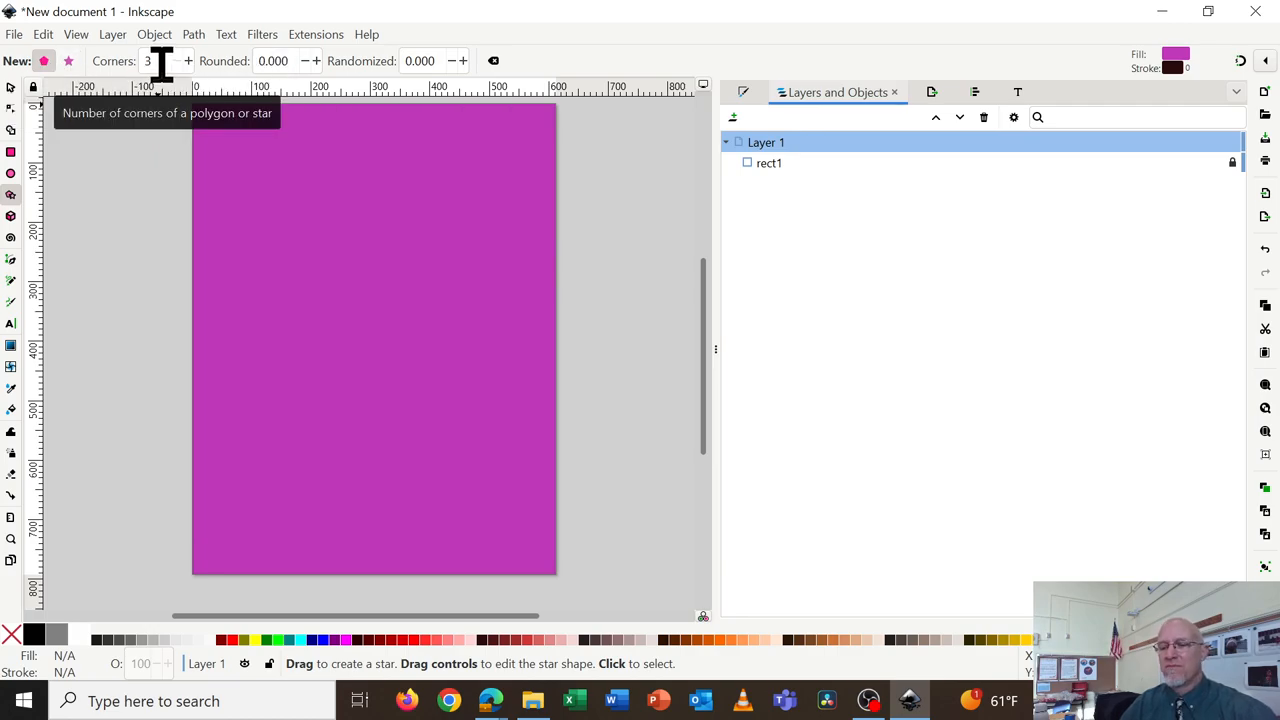
pyautogui.moveTo(510, 664)
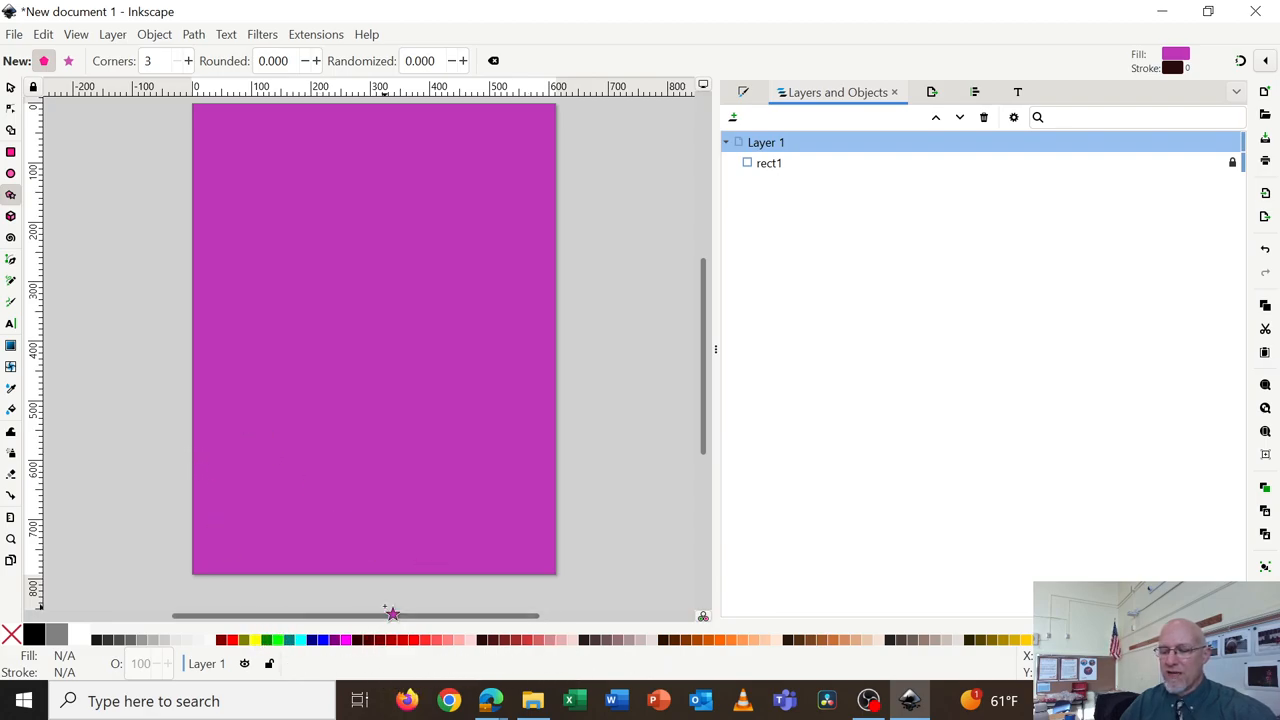
pyautogui.moveTo(718, 640)
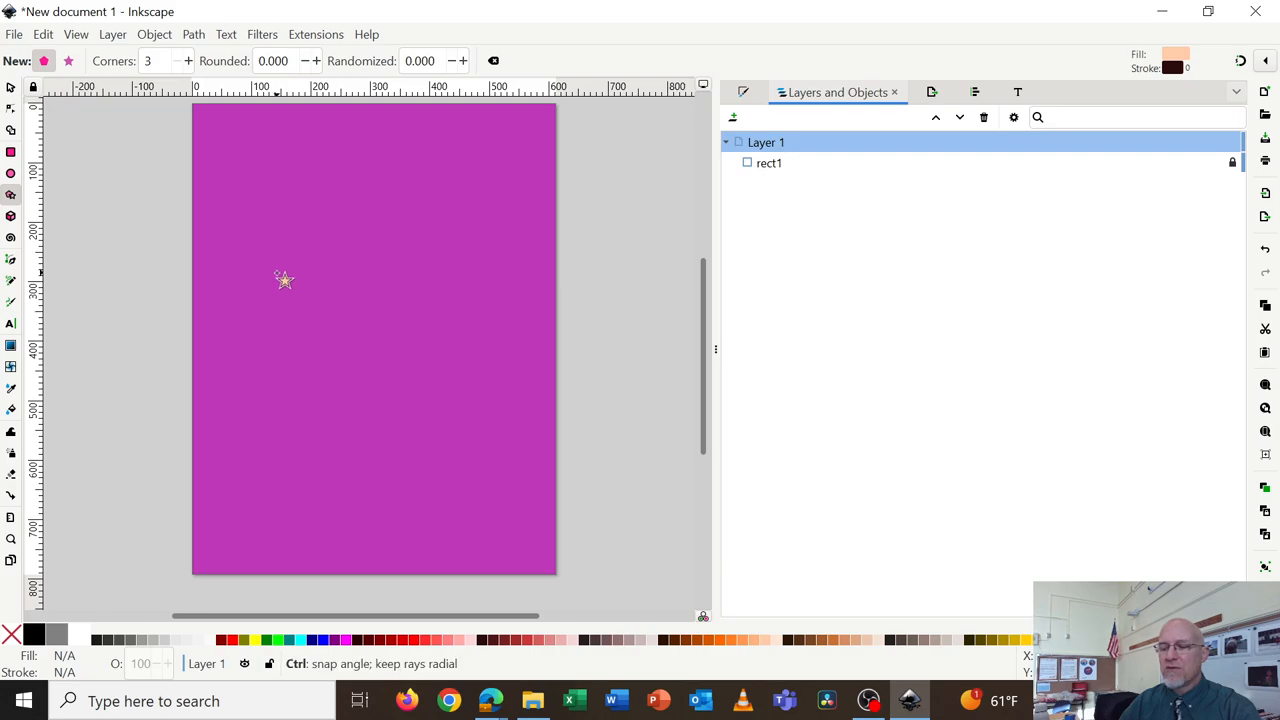
# Draw a large flat-based peach triangle on the upper-left of the purple page
pyautogui.moveTo(284, 280); pyautogui.dragTo(344, 332)
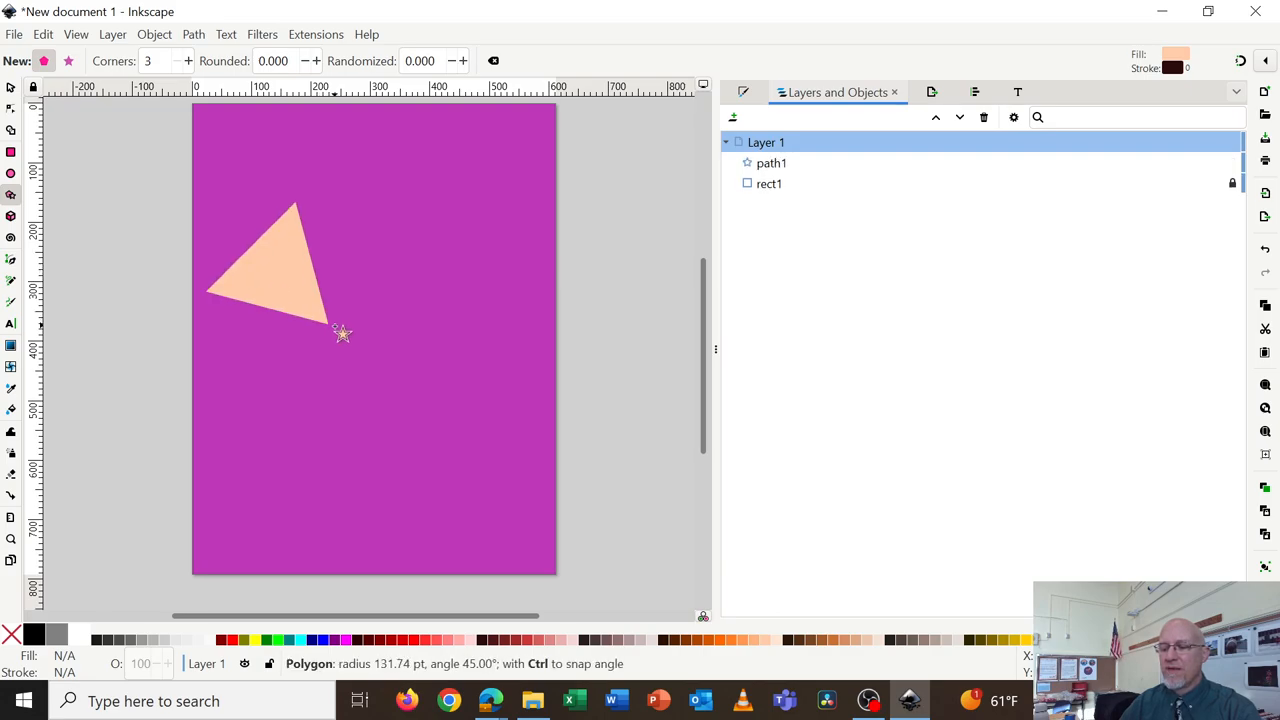
pyautogui.moveTo(344, 332); pyautogui.dragTo(386, 332)
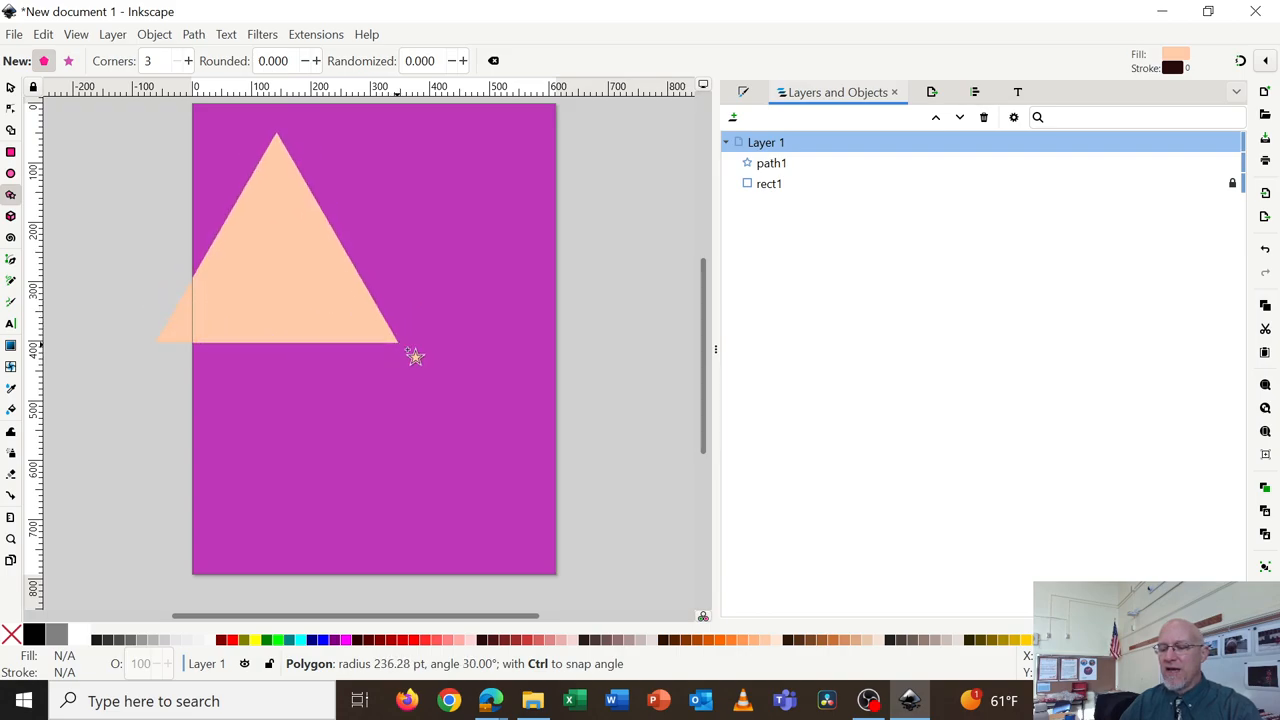
pyautogui.moveTo(414, 356); pyautogui.dragTo(418, 360)
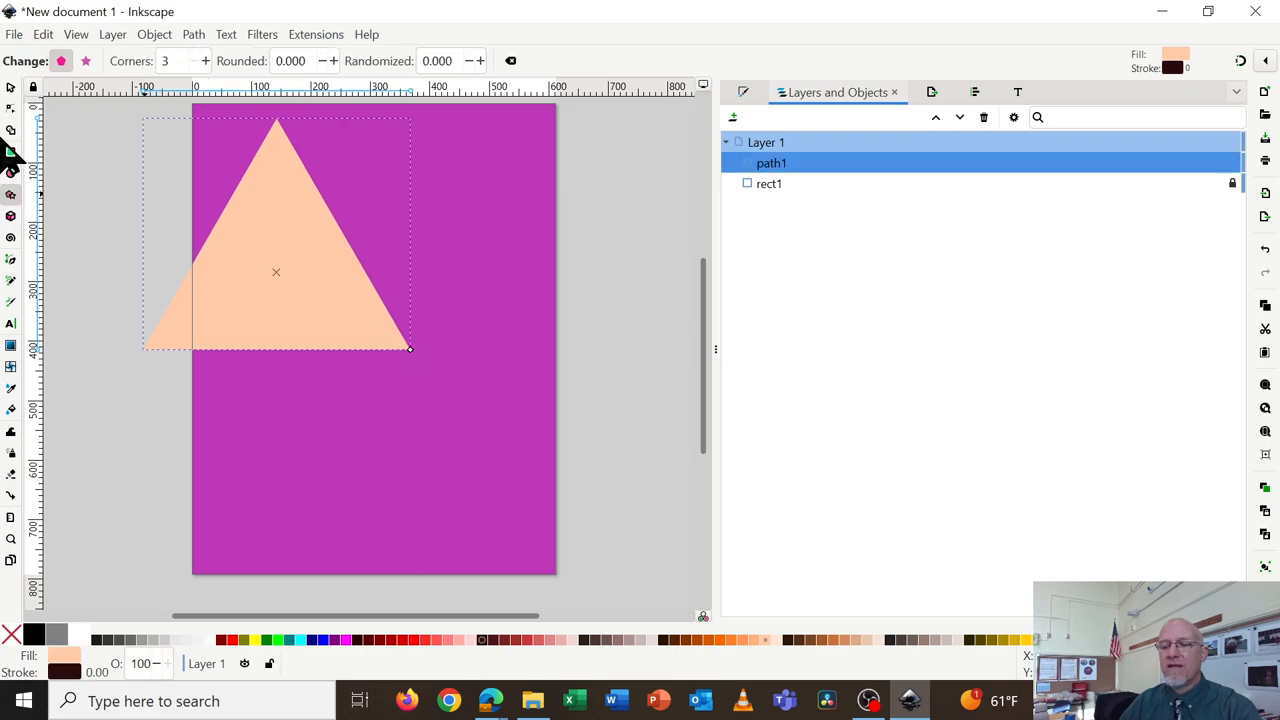
# Center the peach triangle on the page and scale it to roughly 488 by 423 pt
pyautogui.click(12, 88)
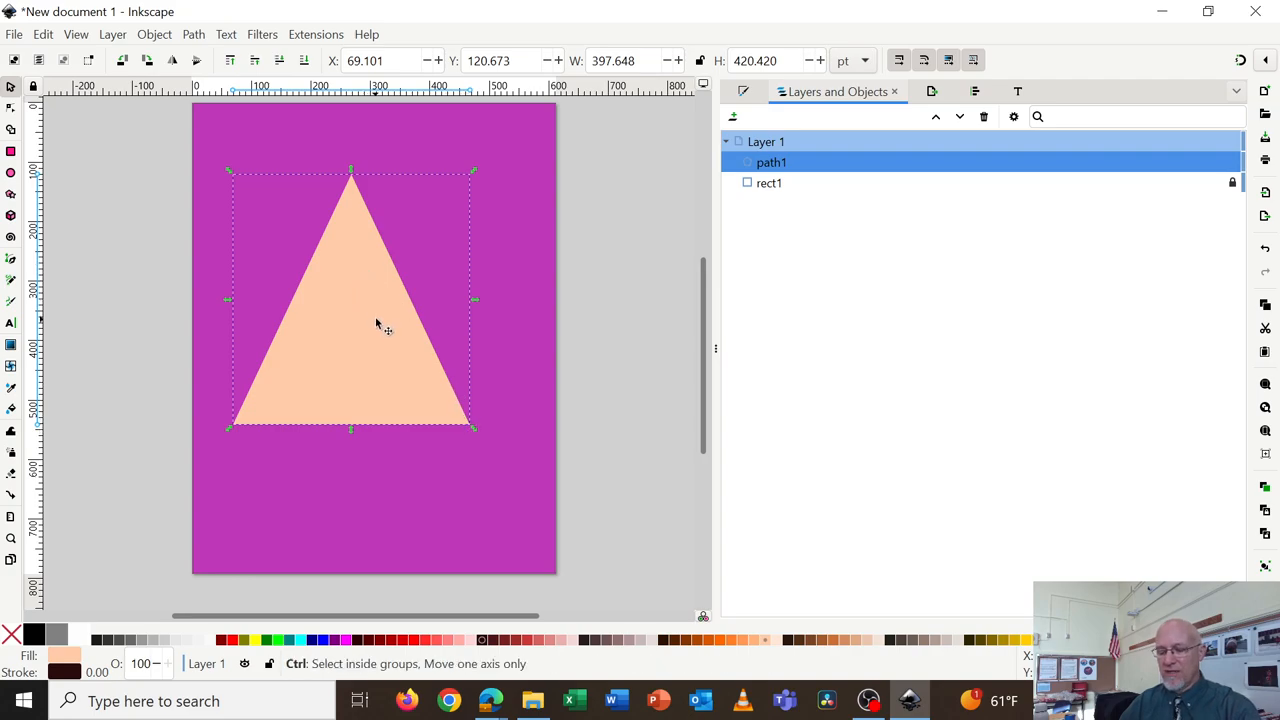
pyautogui.moveTo(472, 428); pyautogui.dragTo(504, 412)
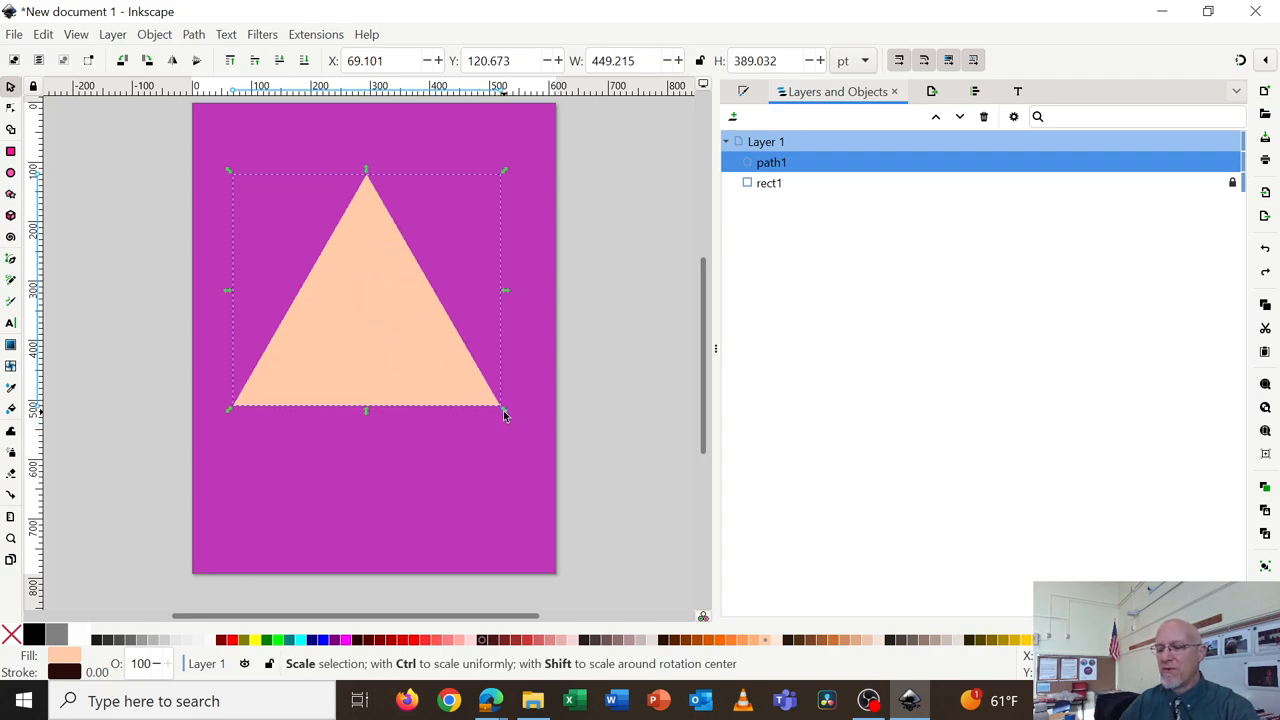
pyautogui.moveTo(504, 412); pyautogui.dragTo(528, 430)
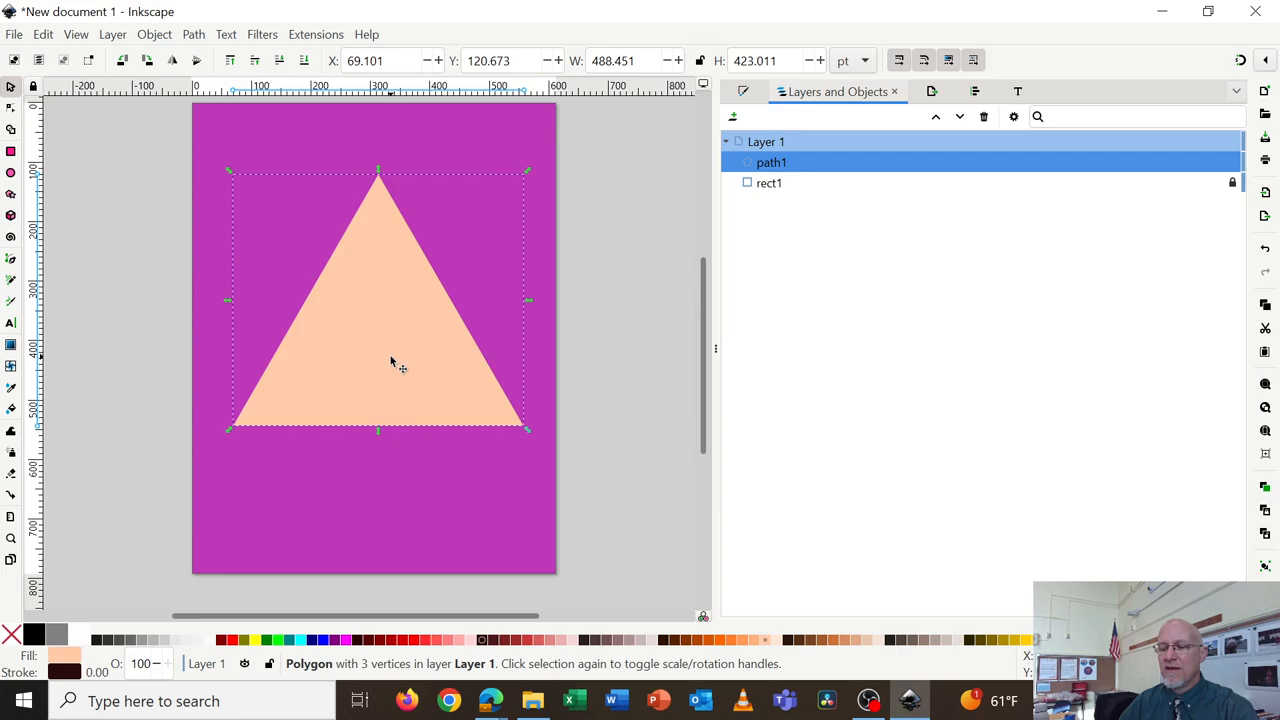
pyautogui.moveTo(400, 360); pyautogui.dragTo(388, 364)
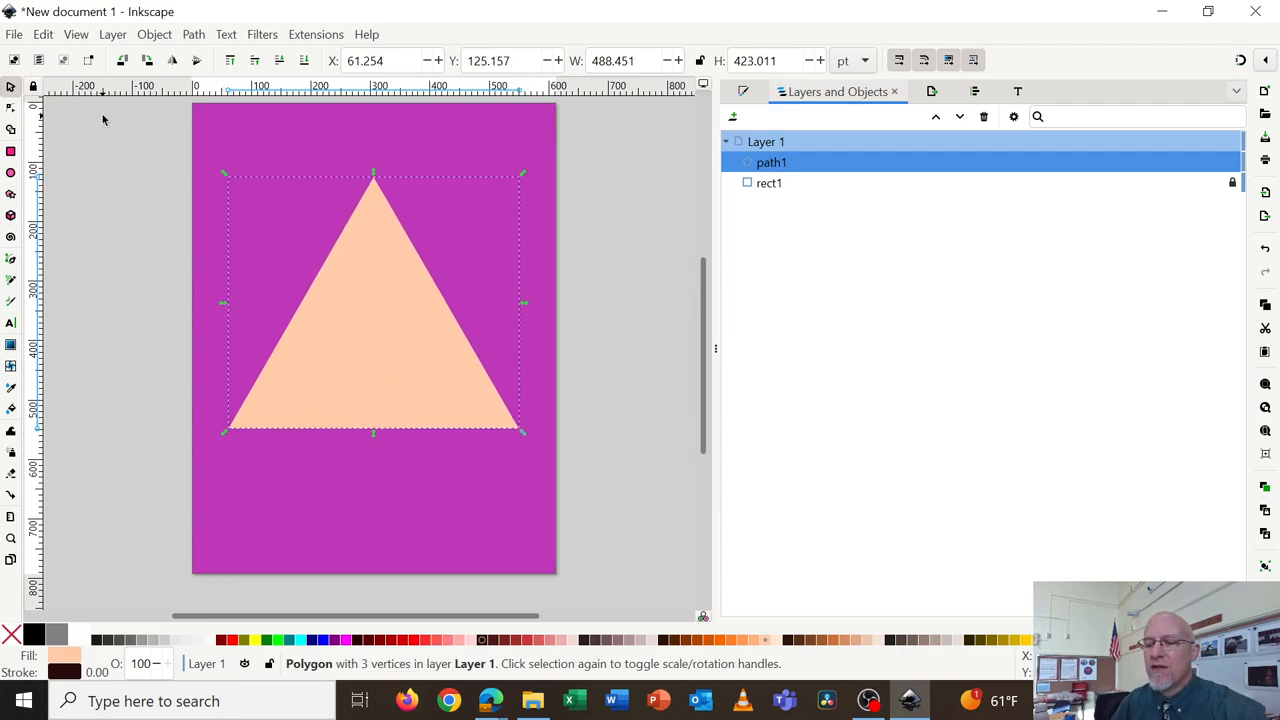
# Show the Align and Distribute panel with alignment set relative to the Page
pyautogui.click(154, 34)
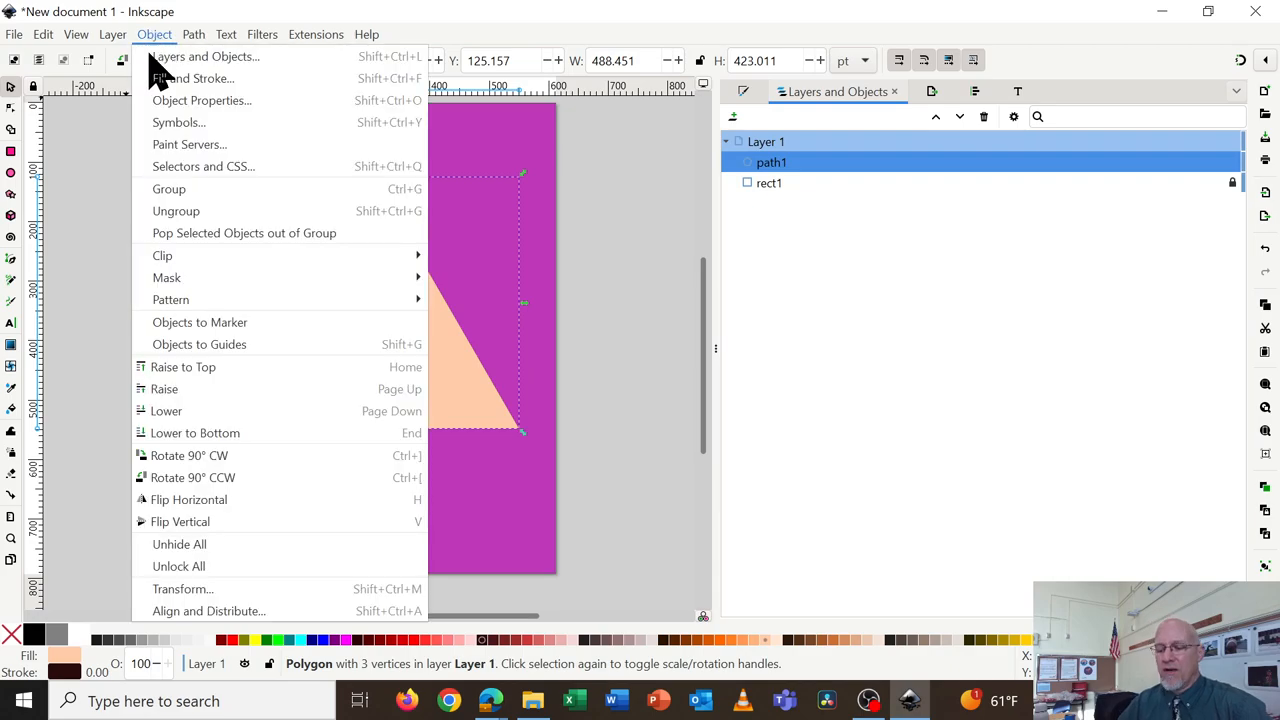
pyautogui.click(208, 612)
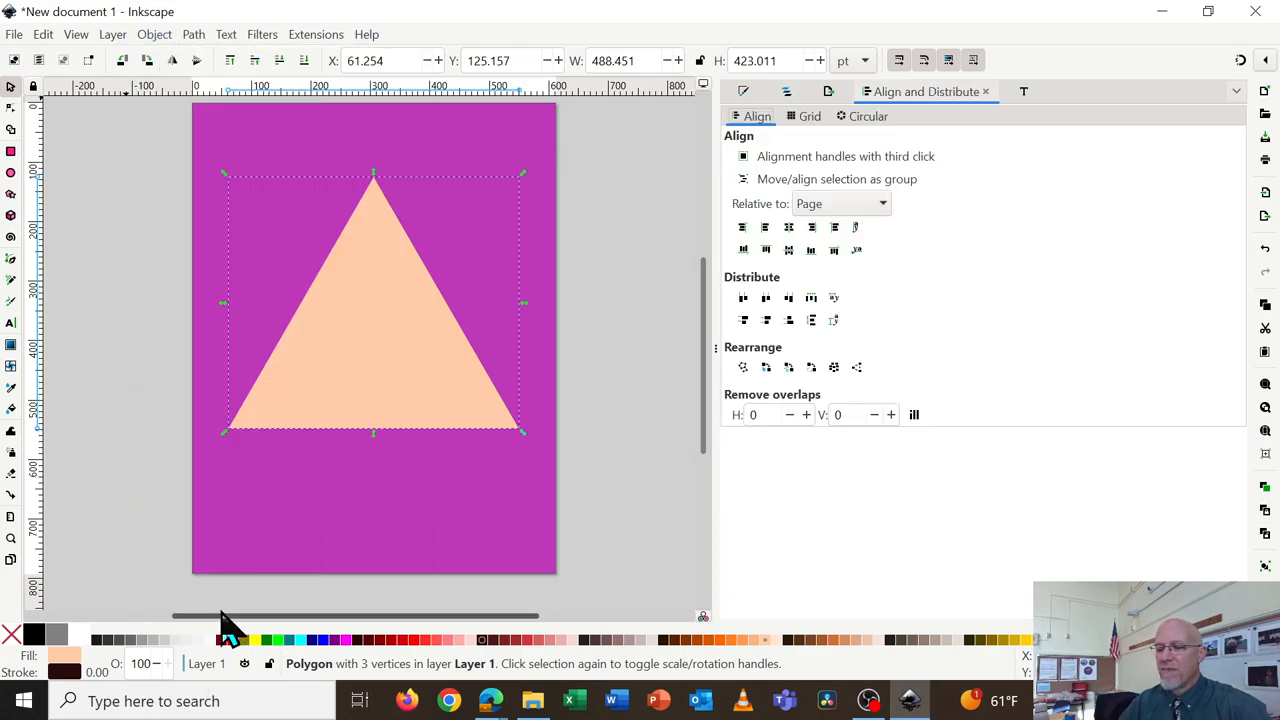
pyautogui.moveTo(1256, 470)
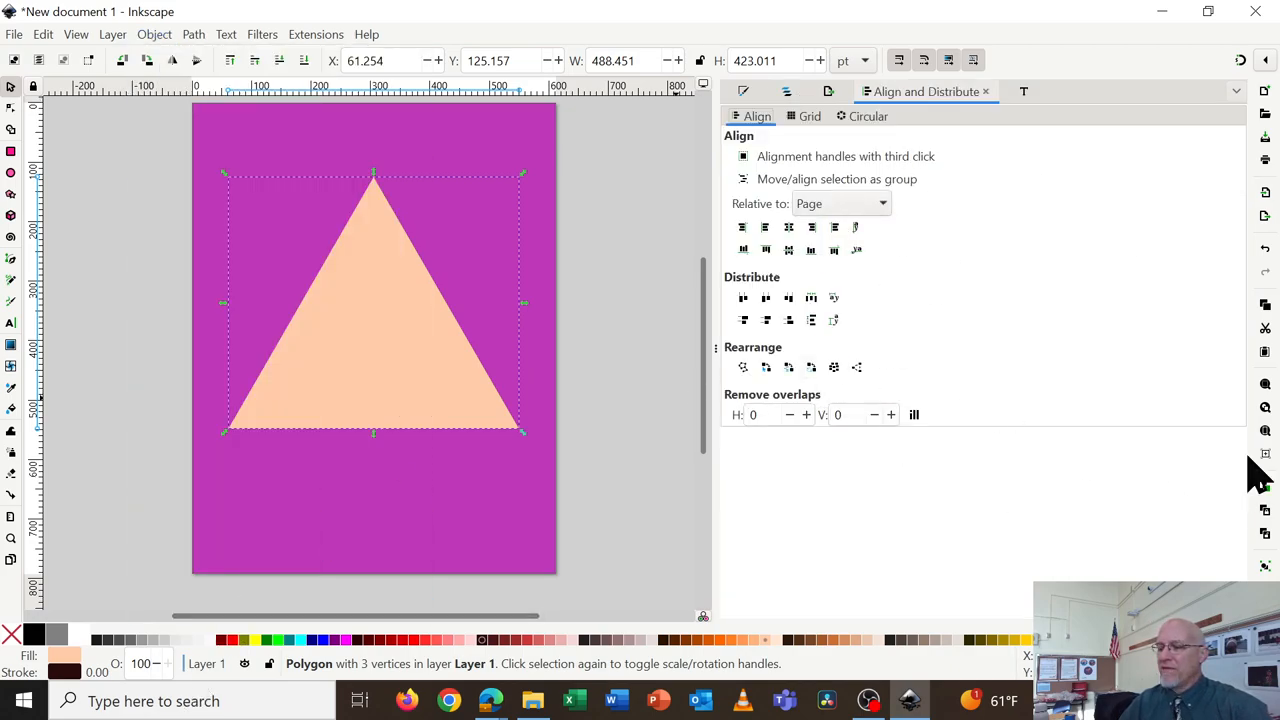
pyautogui.click(840, 204)
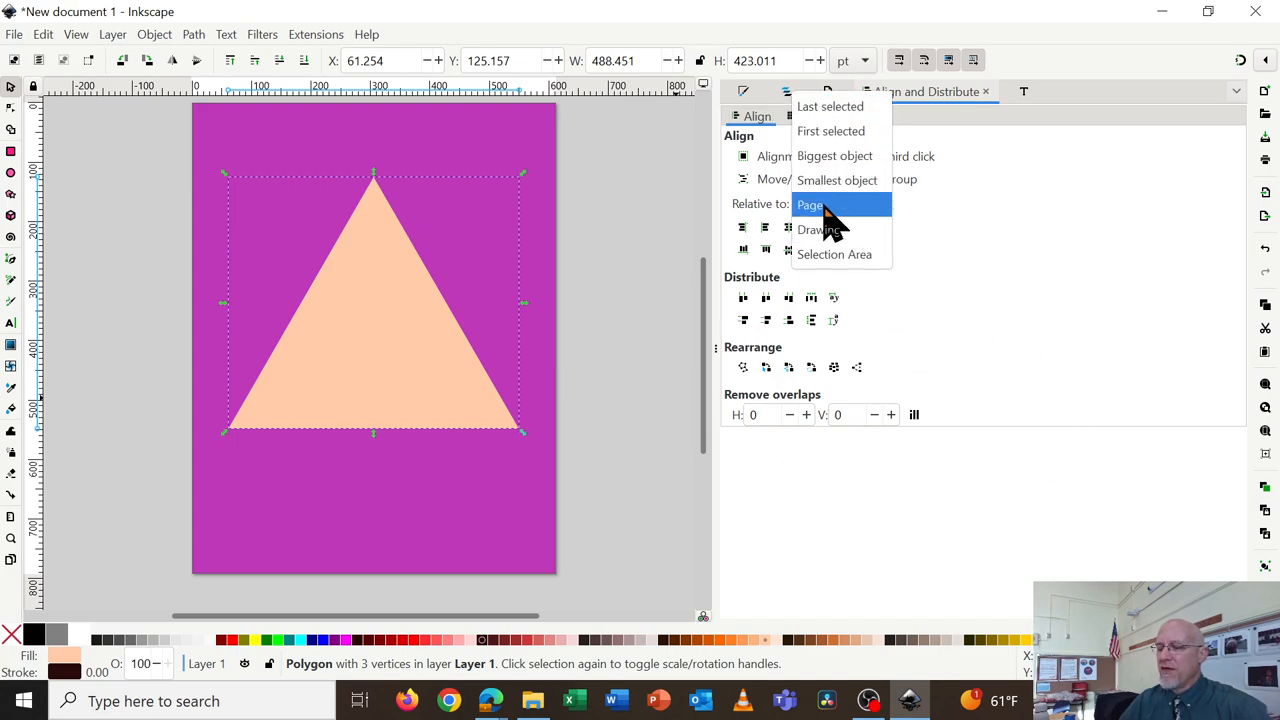
pyautogui.click(810, 204)
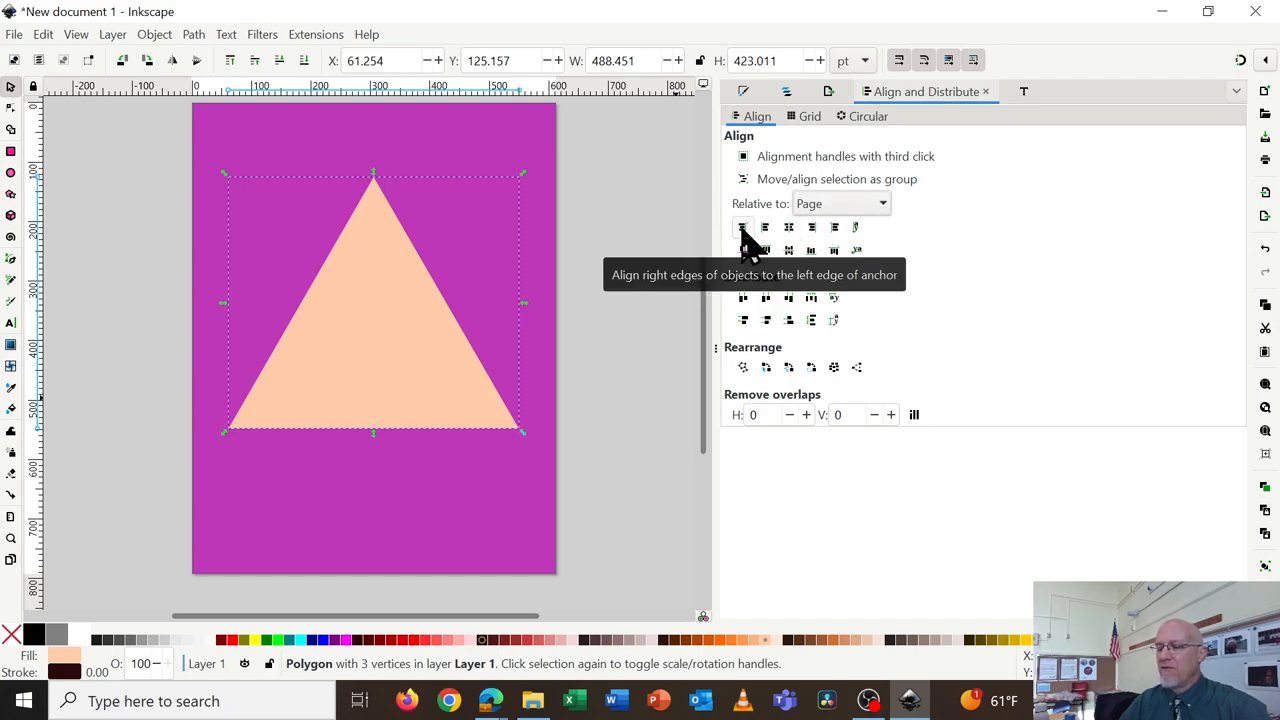
pyautogui.moveTo(764, 228)
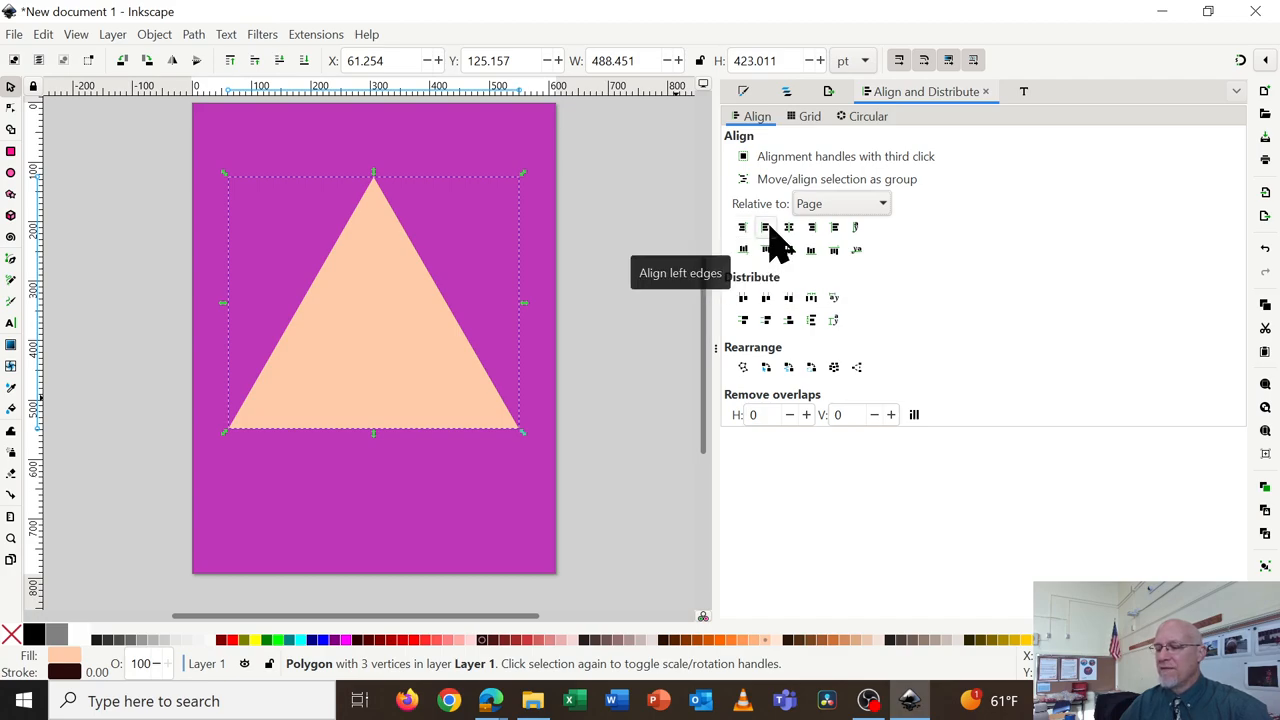
pyautogui.moveTo(788, 228)
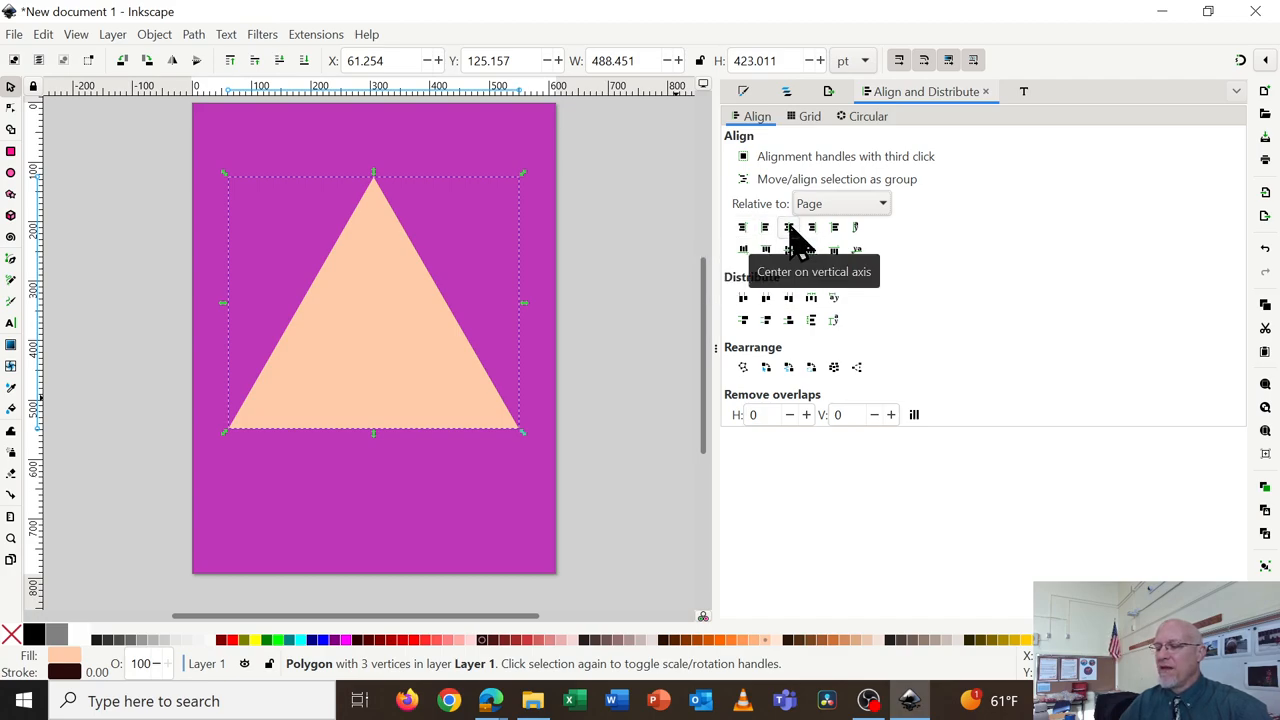
# Center the peach triangle on the page's vertical axis, re-centering after nudging it right
pyautogui.click(788, 228)
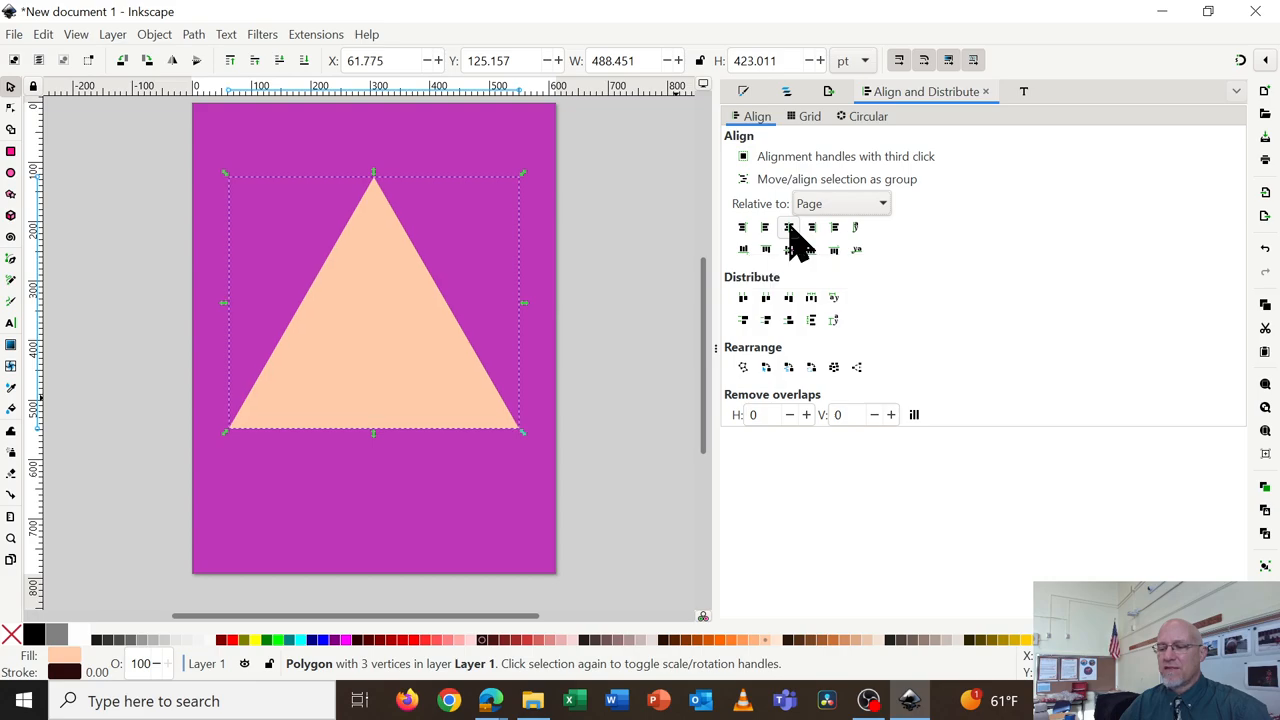
pyautogui.moveTo(372, 300); pyautogui.dragTo(424, 310)
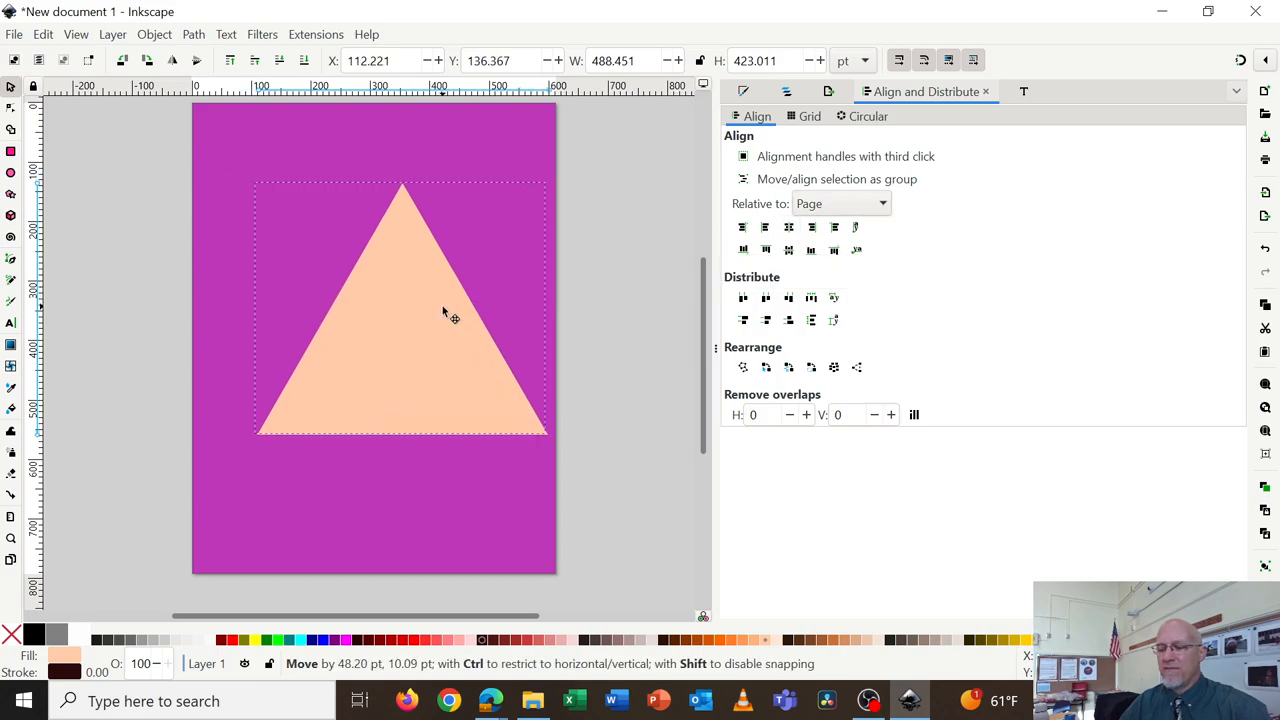
pyautogui.click(764, 228)
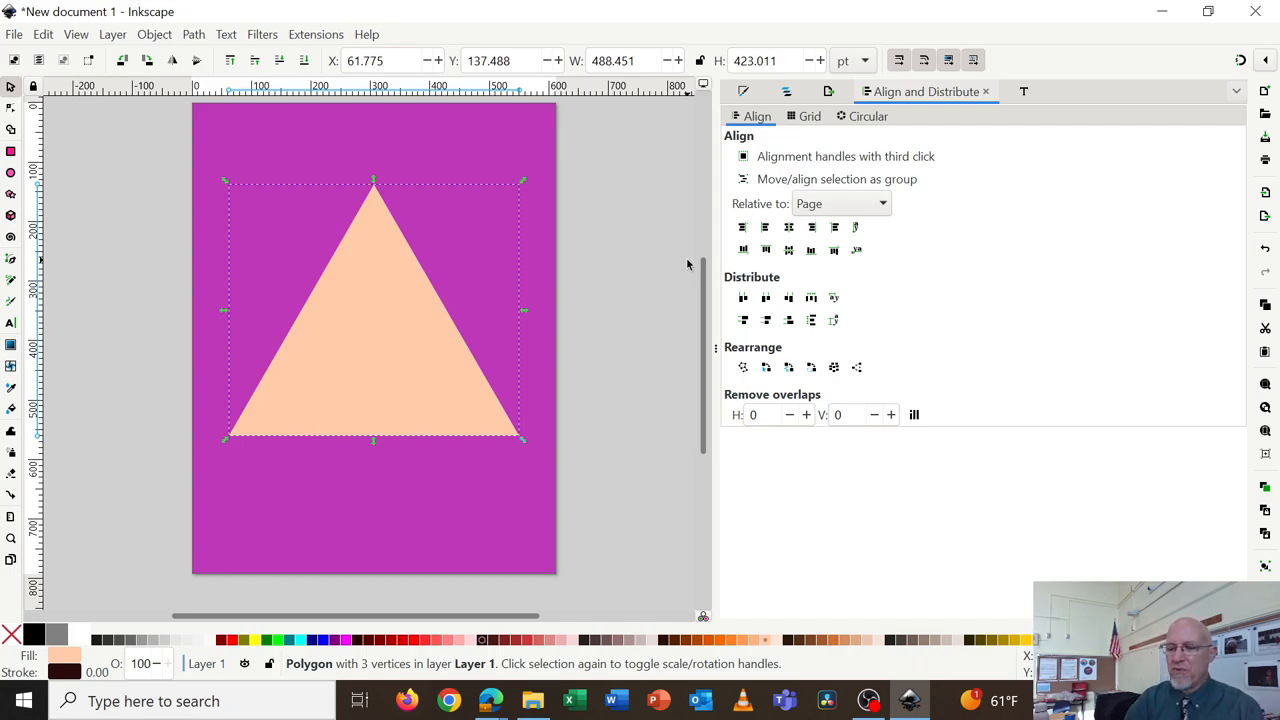
pyautogui.moveTo(578, 296)
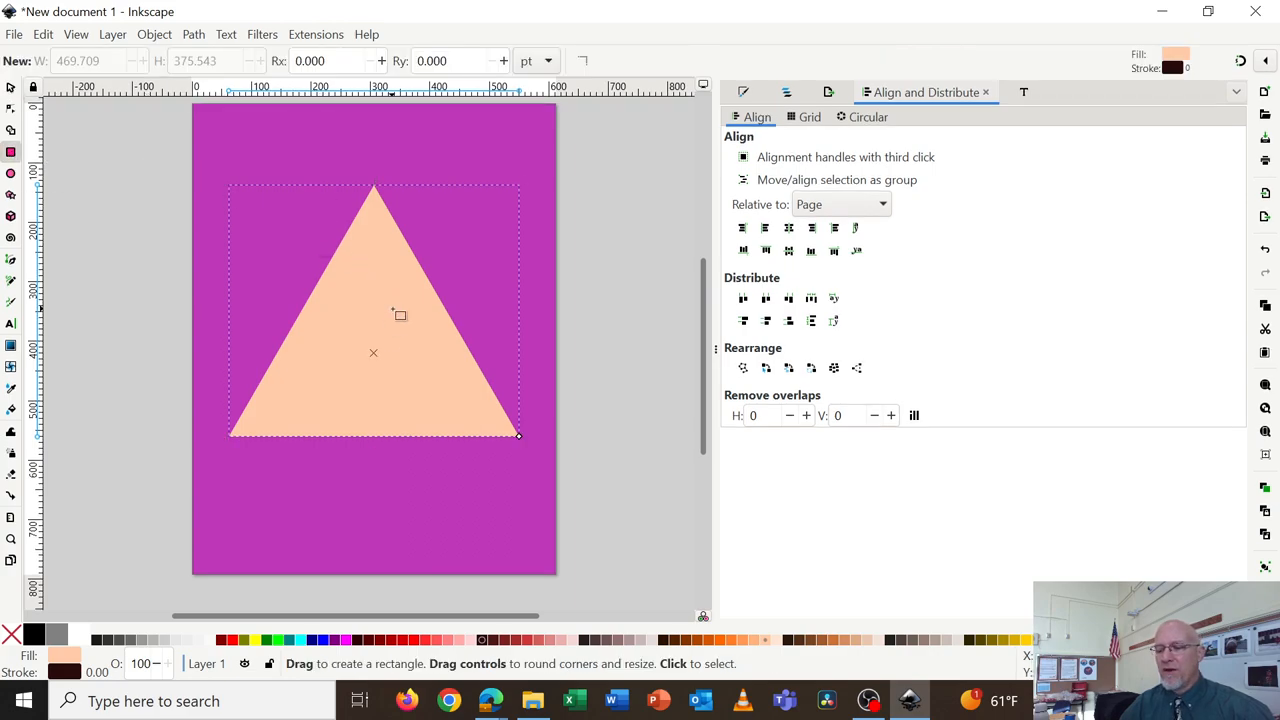
pyautogui.moveTo(176, 180)
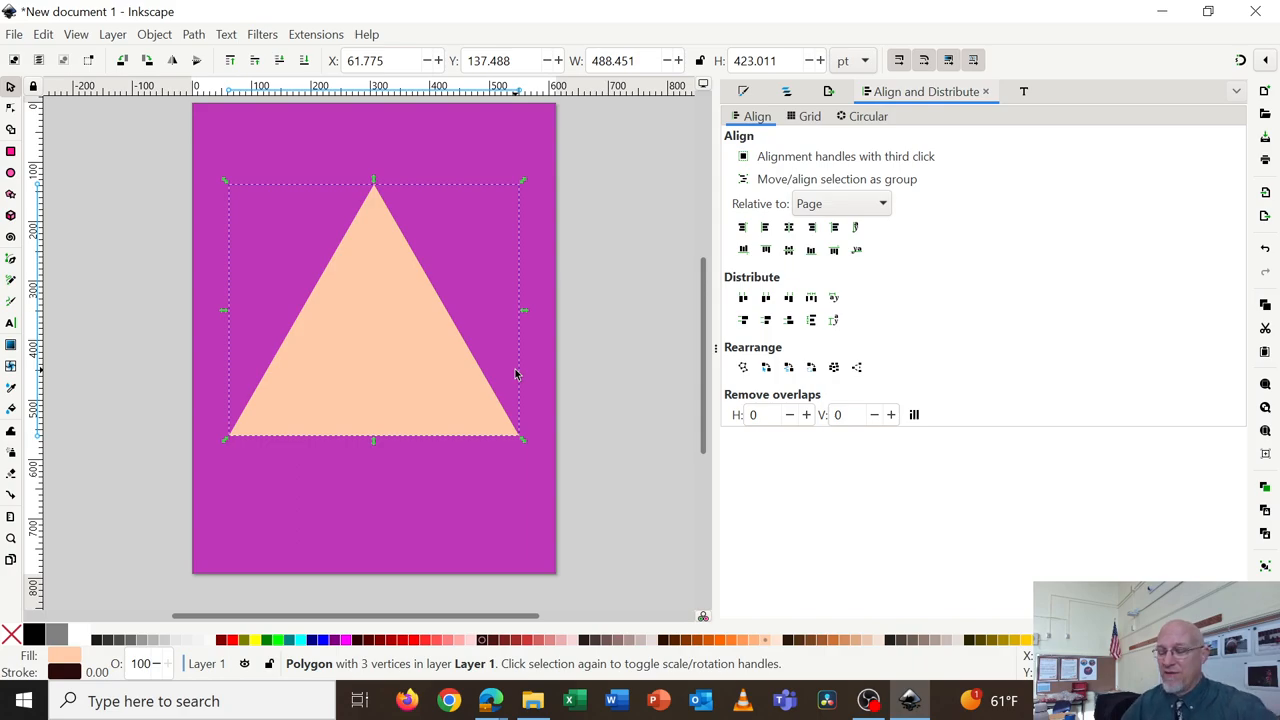
pyautogui.moveTo(470, 358)
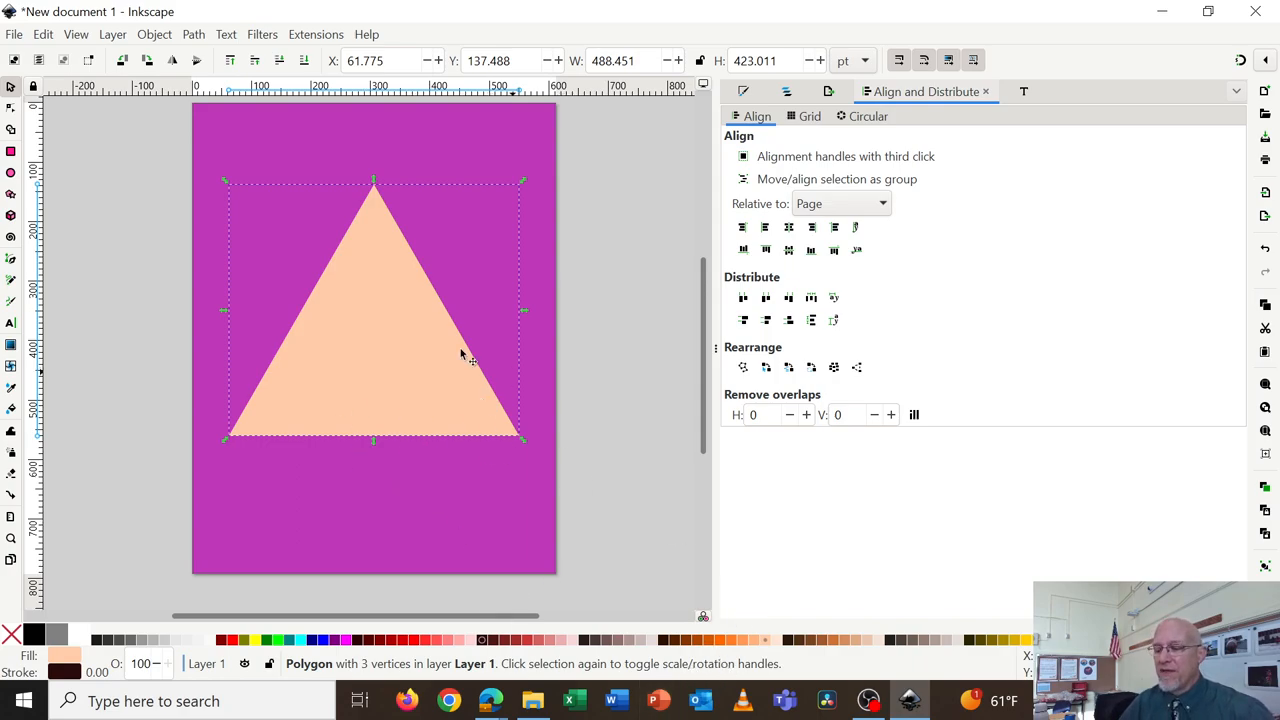